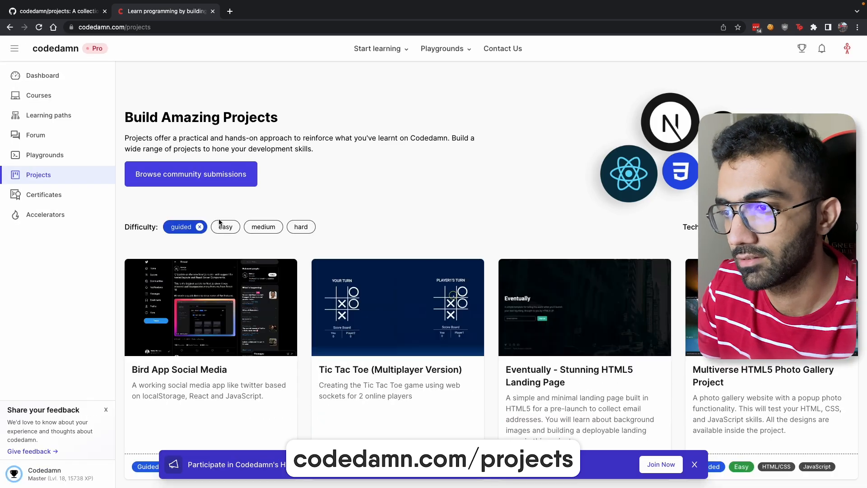
pyautogui.moveTo(653, 309)
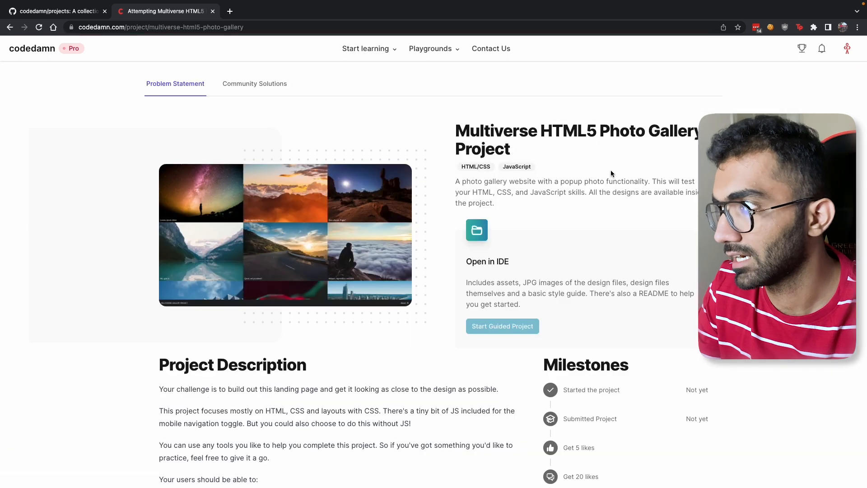
# Reset the Eventually project's progress, confirm, and start it as a guided project
pyautogui.click(501, 326)
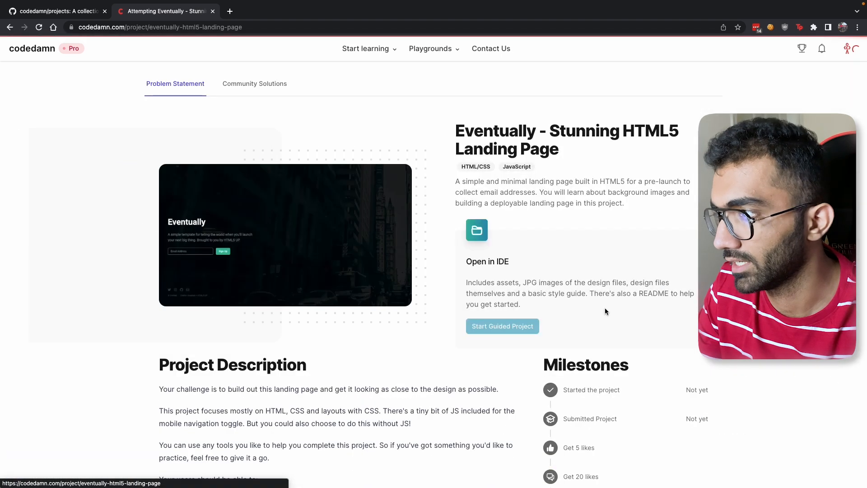
pyautogui.click(501, 325)
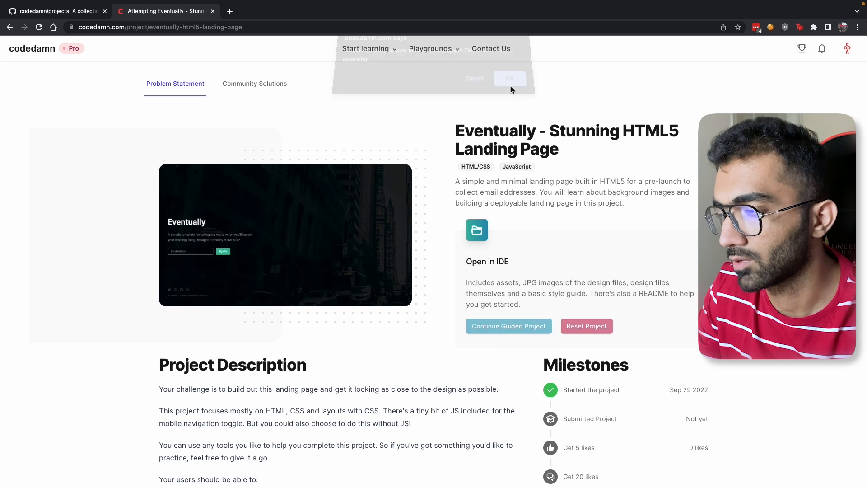
pyautogui.click(509, 78)
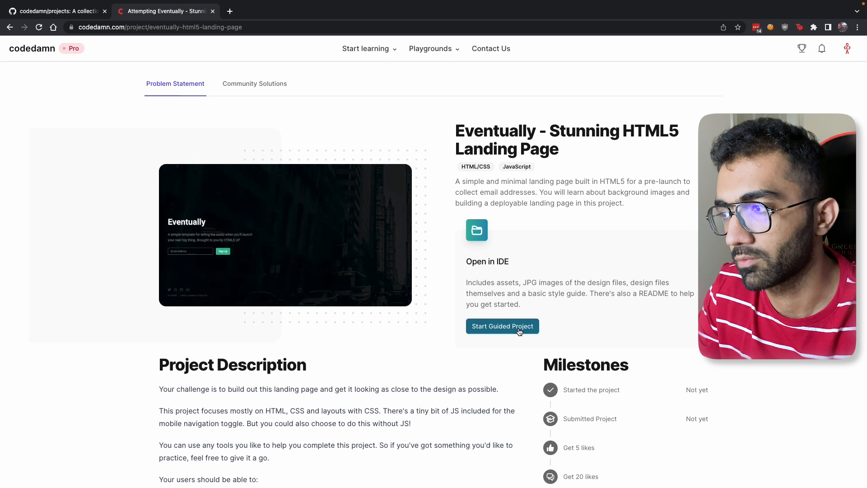
pyautogui.click(502, 326)
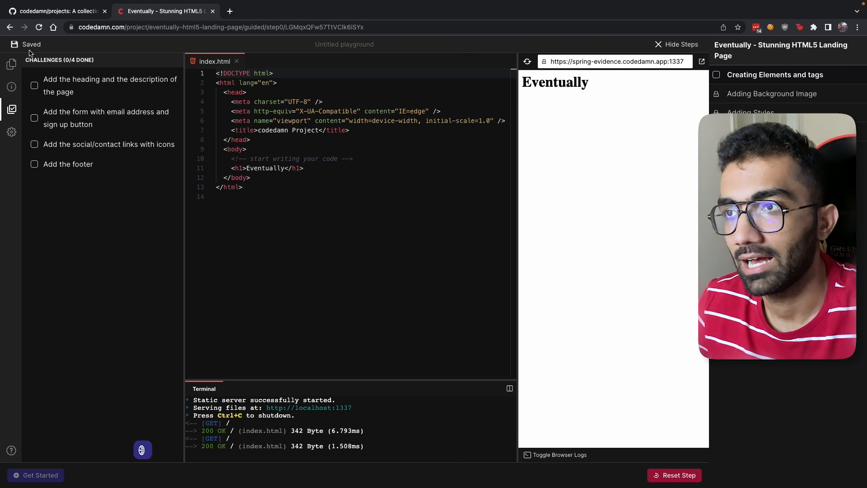
# Show the Creating Elements and tags step instructions, then switch to the GitHub tab
pyautogui.click(12, 87)
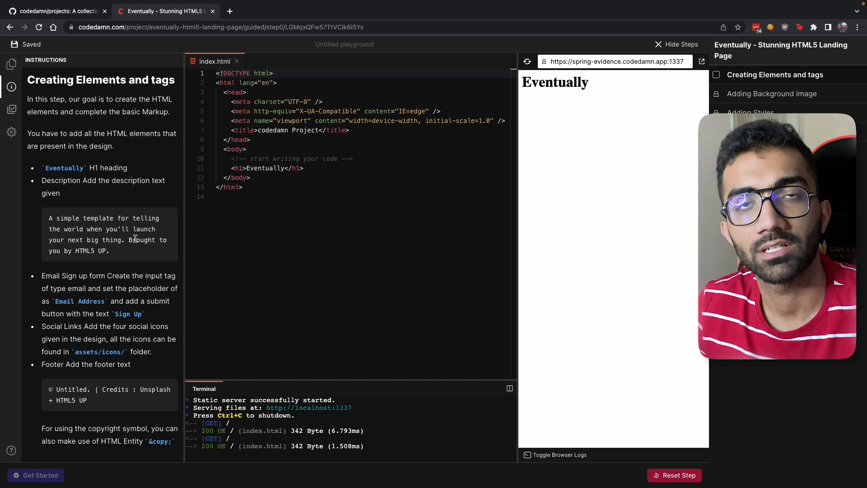
pyautogui.click(55, 10)
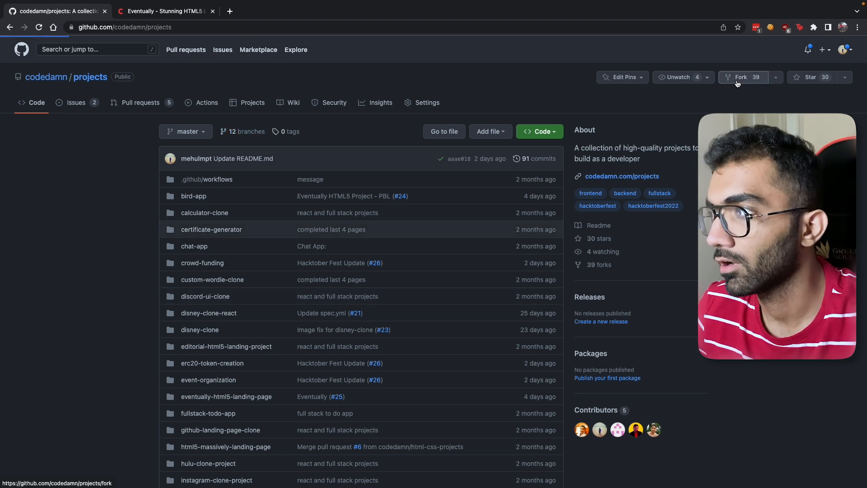
# Fork codedamn/projects as projects-codedamn and reveal the fork's clone address
pyautogui.click(744, 76)
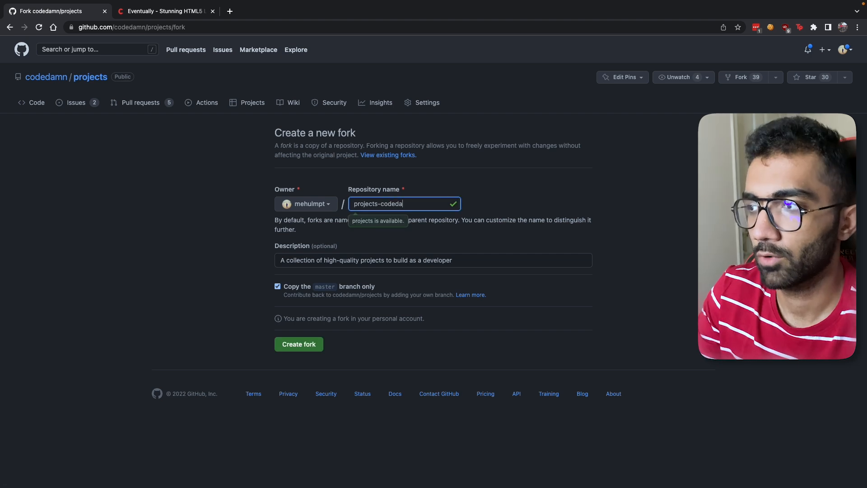
pyautogui.write('mn')
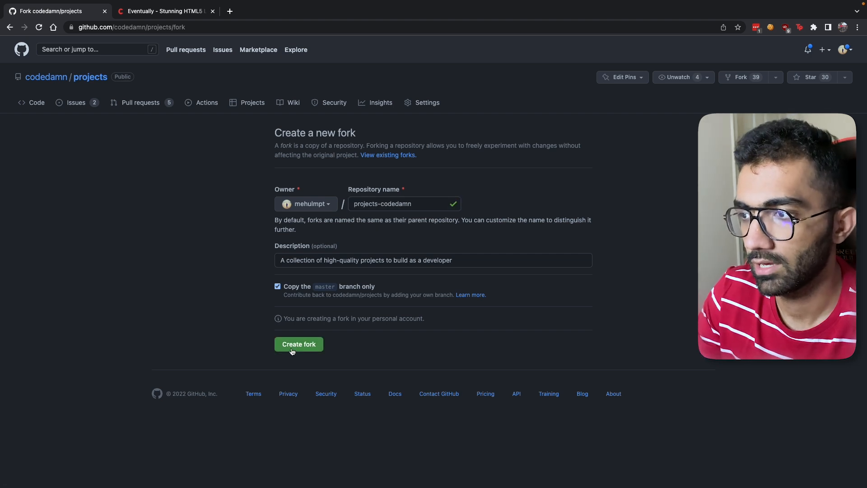
pyautogui.click(299, 344)
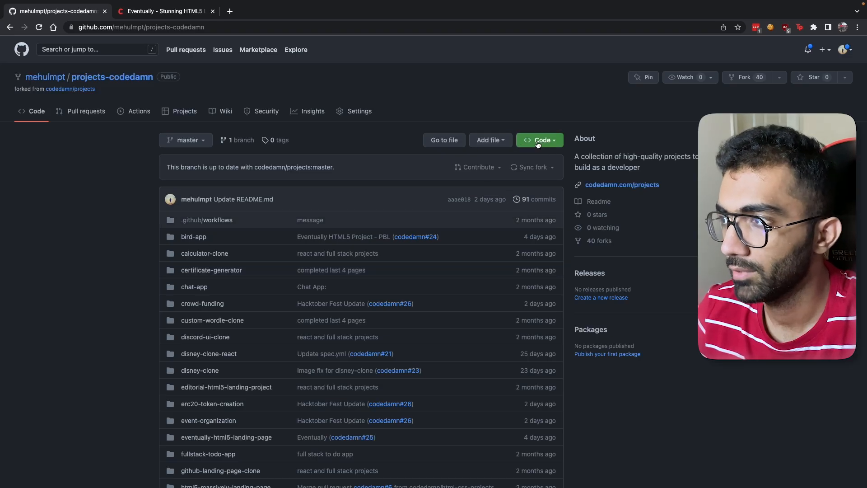
pyautogui.click(539, 140)
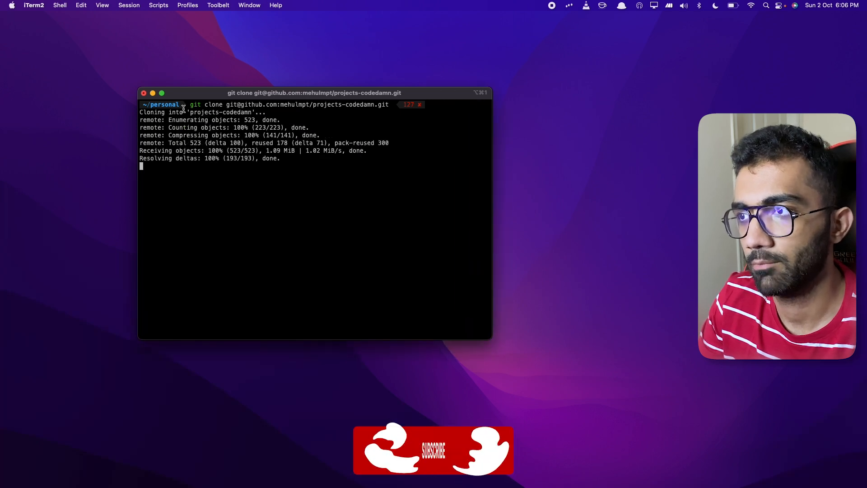
# Run 'code projects-codedamn/' to open the cloned repository in VS Code
pyautogui.write('code projects-codedamn/')
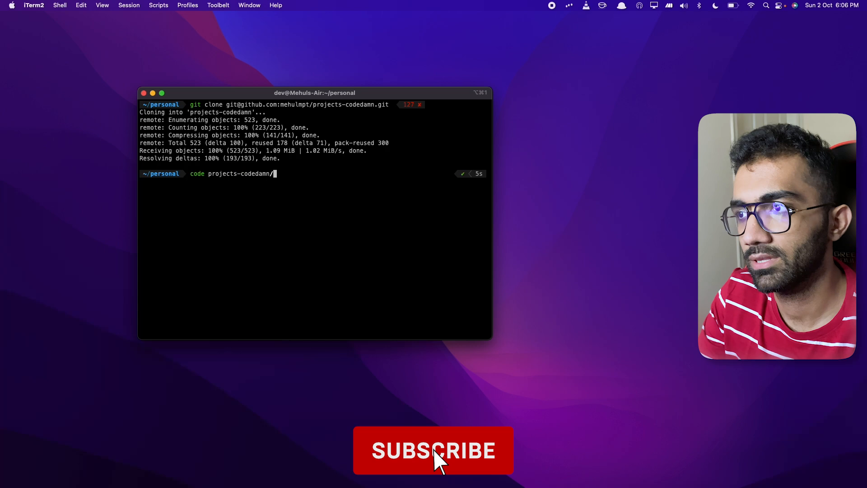
pyautogui.press('enter')
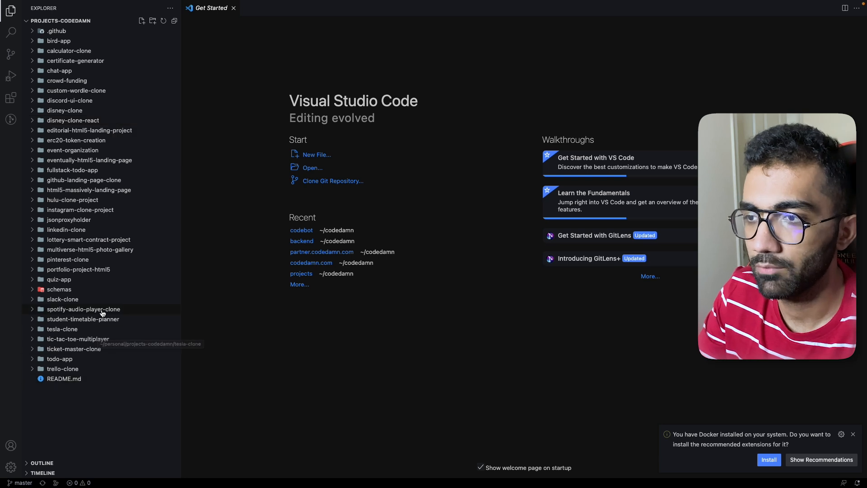
# Expand multiverse-html5-photo-gallery to show step0–step4 and spec.yml
pyautogui.click(89, 250)
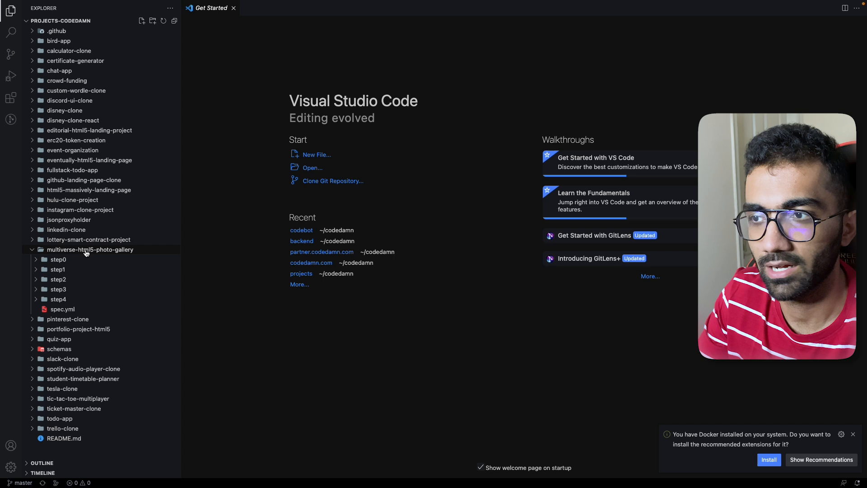
pyautogui.moveTo(83, 300)
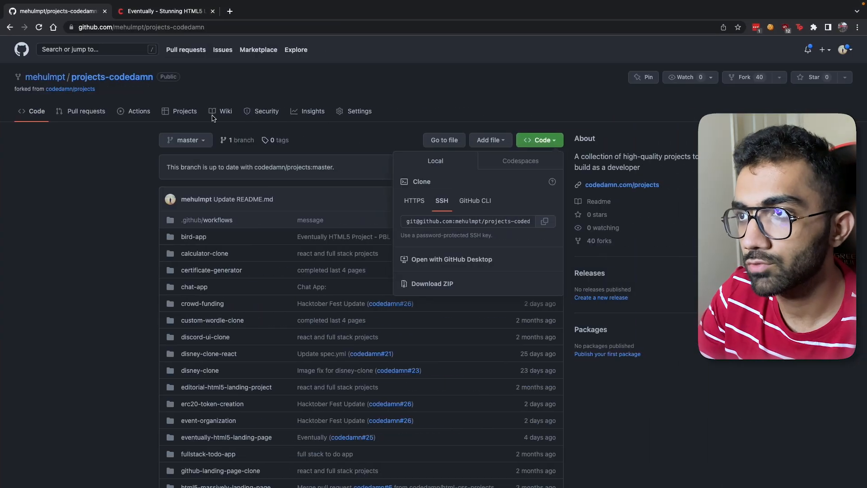
# Extend the h1 to 'Eventually something like this', then toggle the Instructions and Challenges panels
pyautogui.click(165, 11)
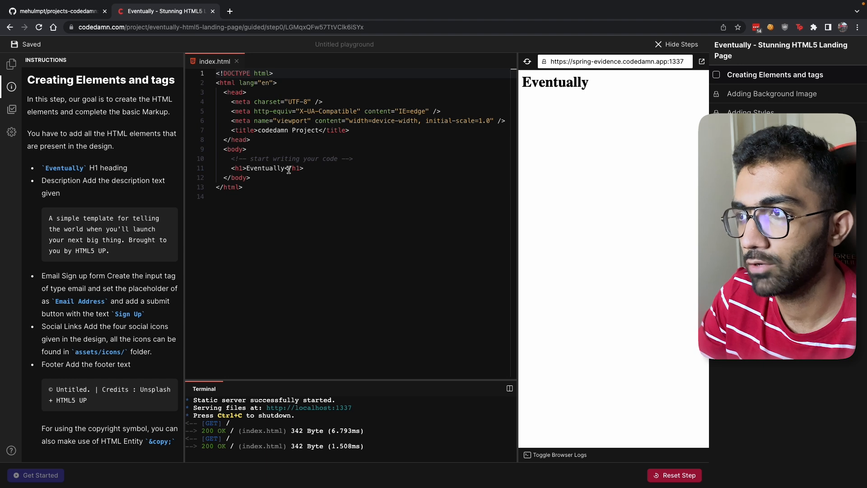
pyautogui.write('something liem')
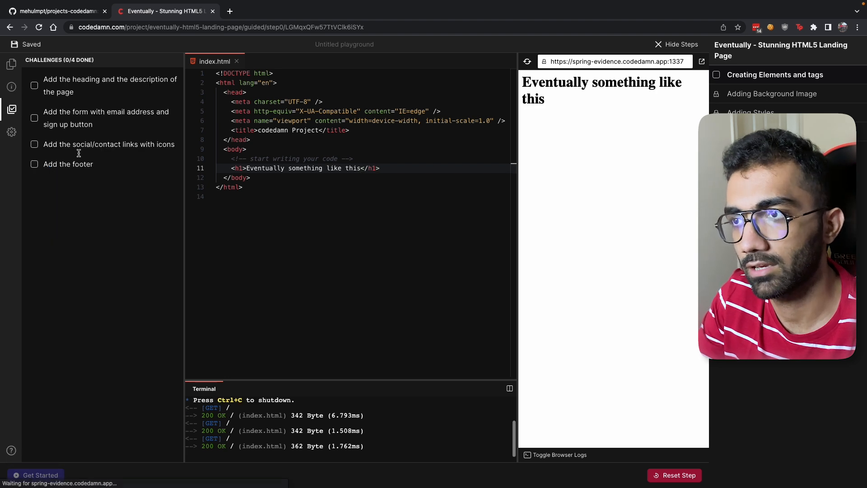
pyautogui.moveTo(390, 172)
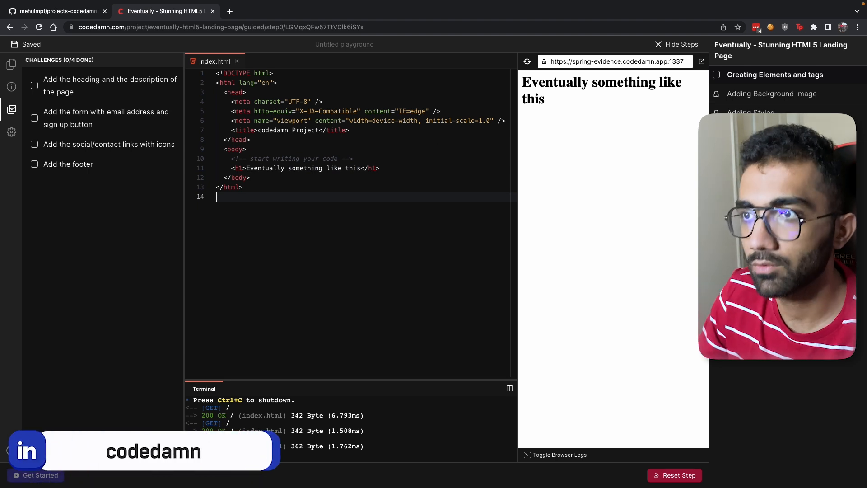
pyautogui.click(11, 108)
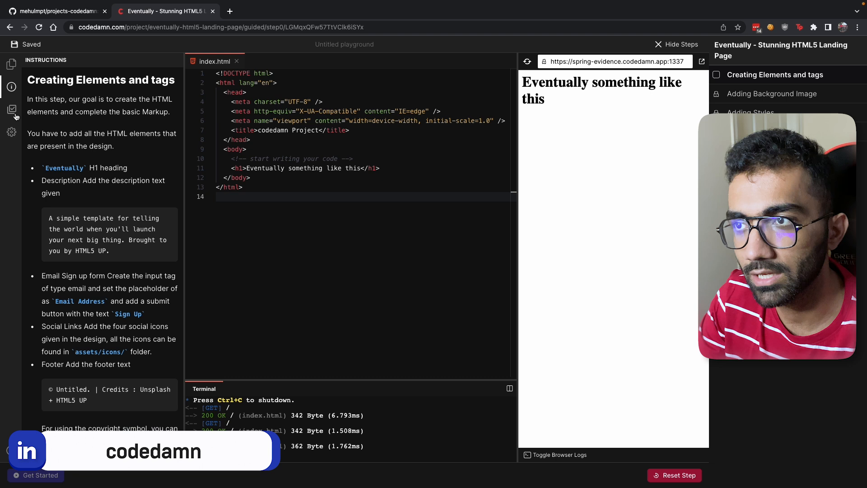
pyautogui.click(12, 109)
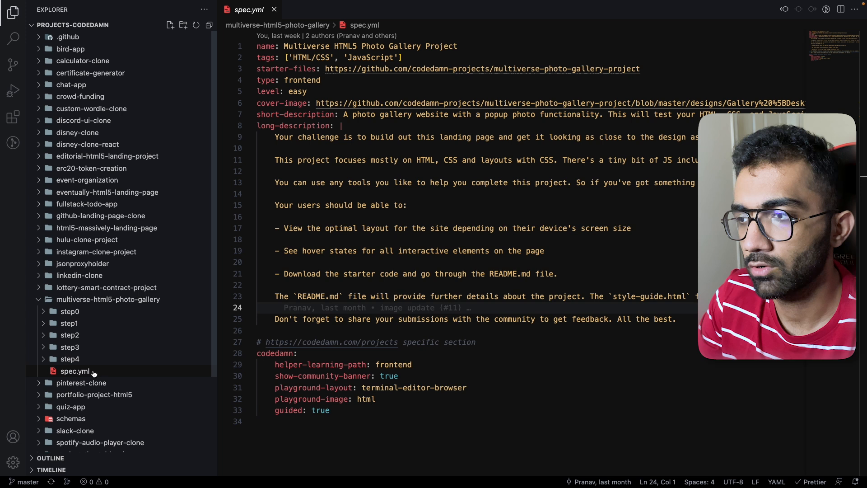
# Select the photo gallery spec.yml contents and open the repository README.md
pyautogui.press('ctrl+a')
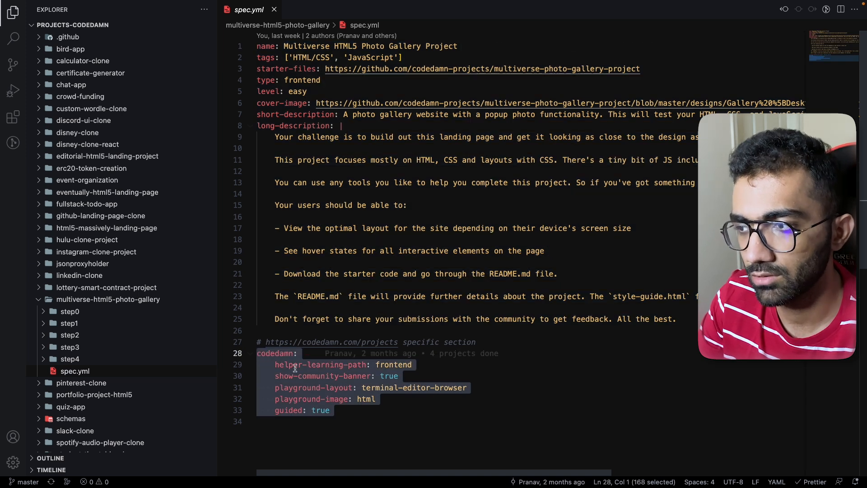
pyautogui.click(299, 387)
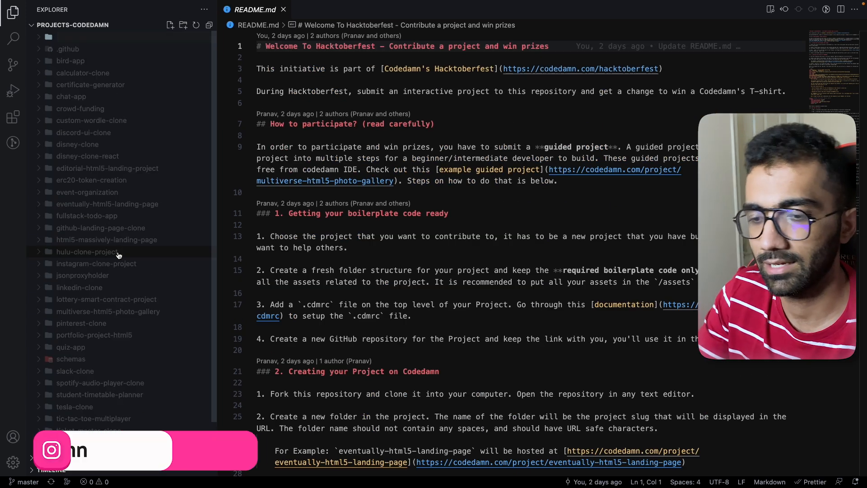
# Create a folder named simple-hello-world-project in the repository
pyautogui.write('simple-hello-wor')
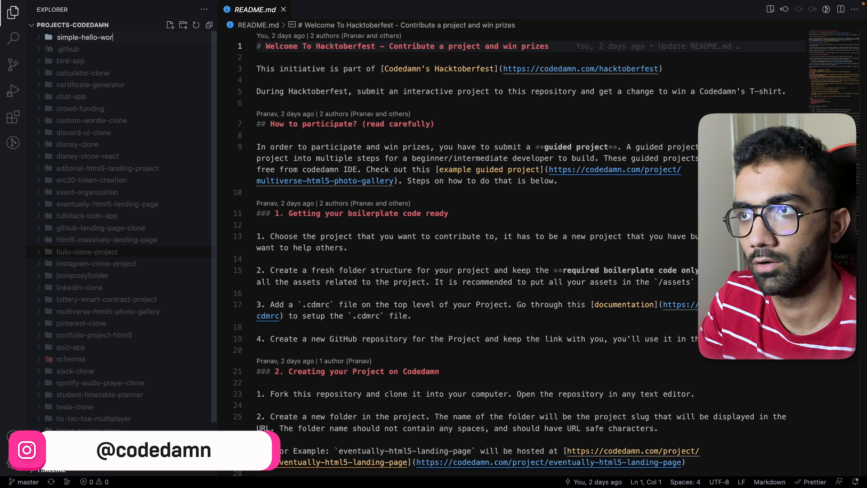
pyautogui.press('Enter')
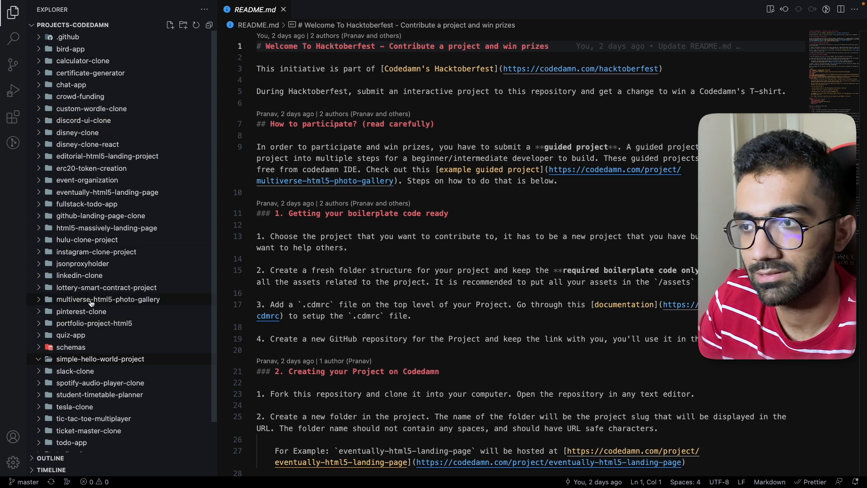
pyautogui.click(108, 299)
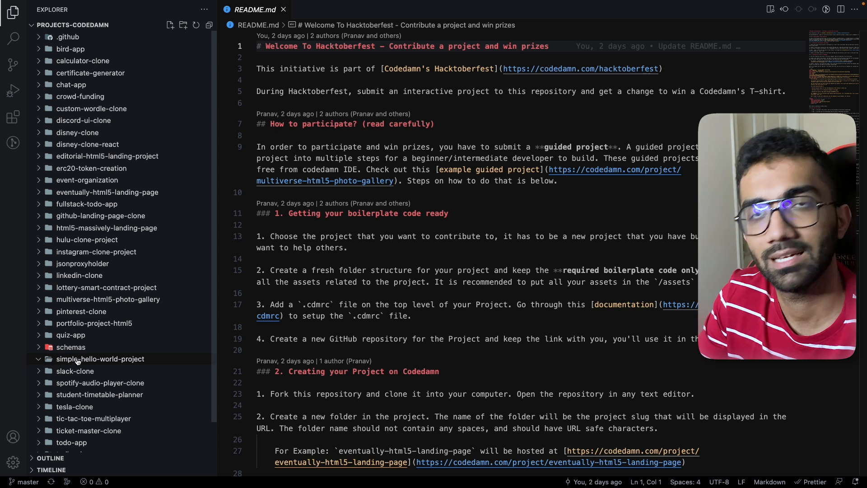
pyautogui.moveTo(101, 358)
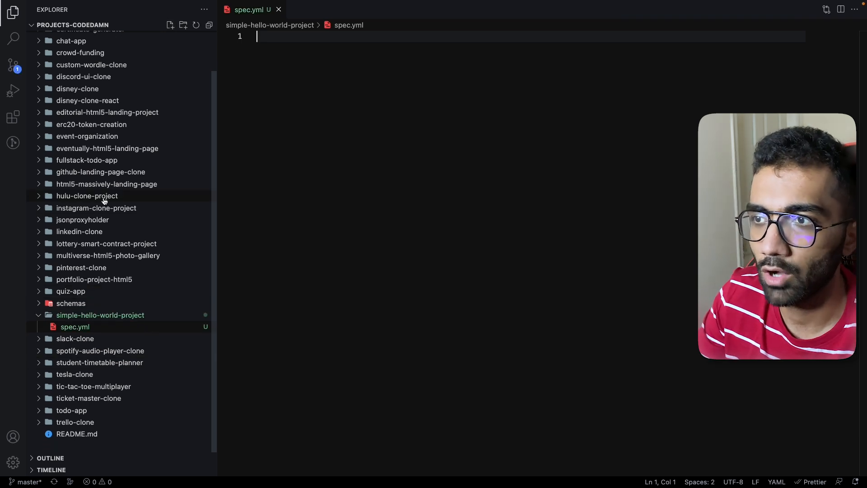
# Set the copied spec.yml name to 'Simple Hello World Project in HTML'
pyautogui.click(106, 184)
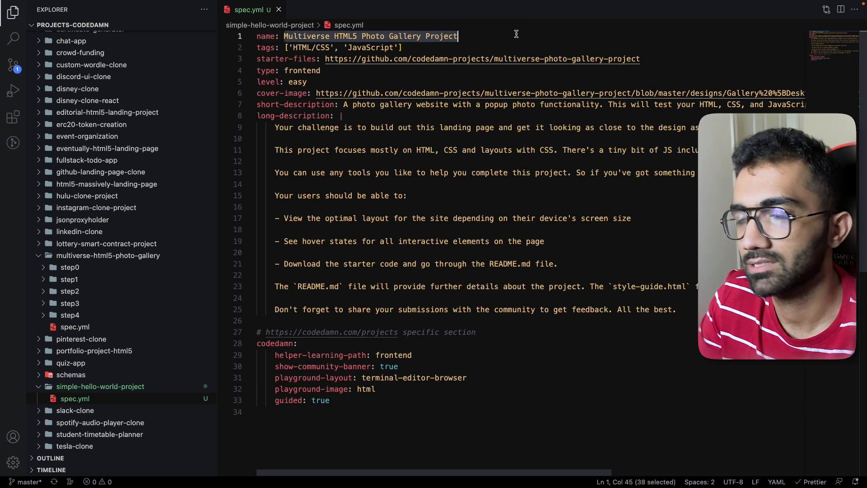
pyautogui.scroll(-3)
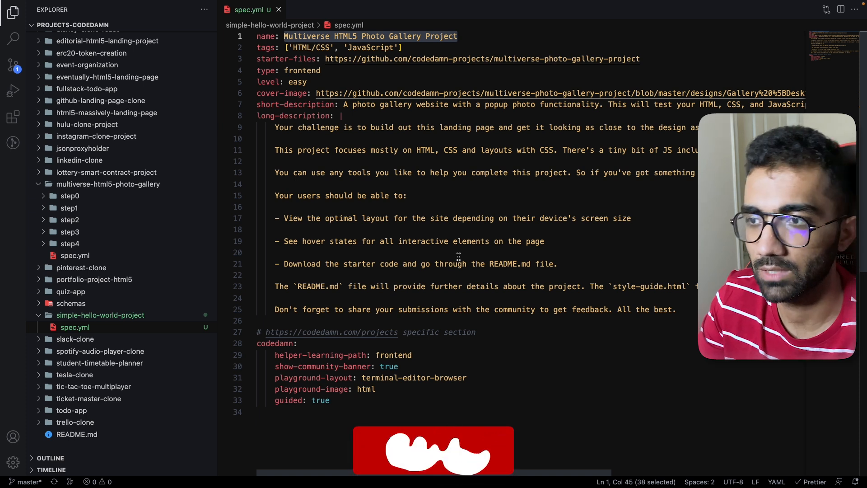
pyautogui.write('Simple Hello World')
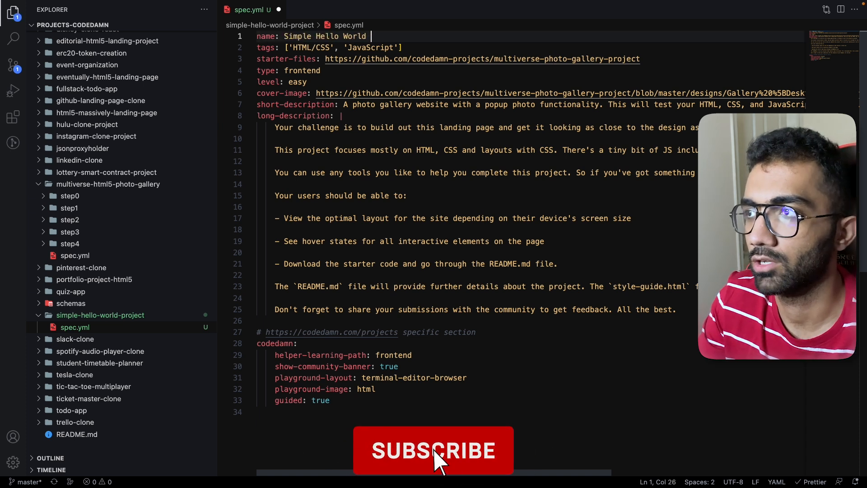
pyautogui.write('Project in HTML')
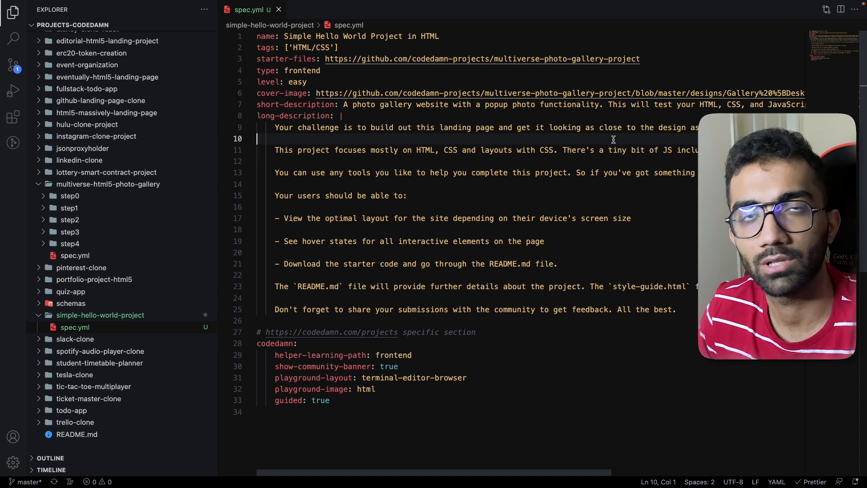
pyautogui.click(489, 59)
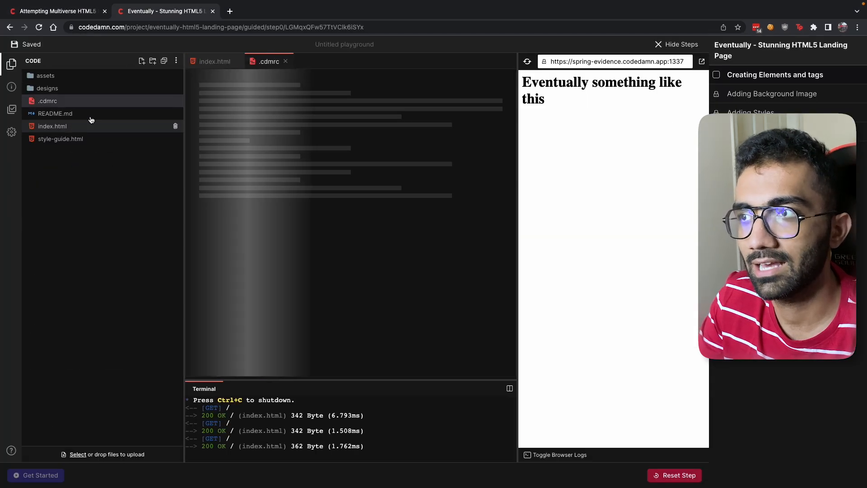
# Open style-guide.html in the playground, then start a new browser tab
pyautogui.click(61, 139)
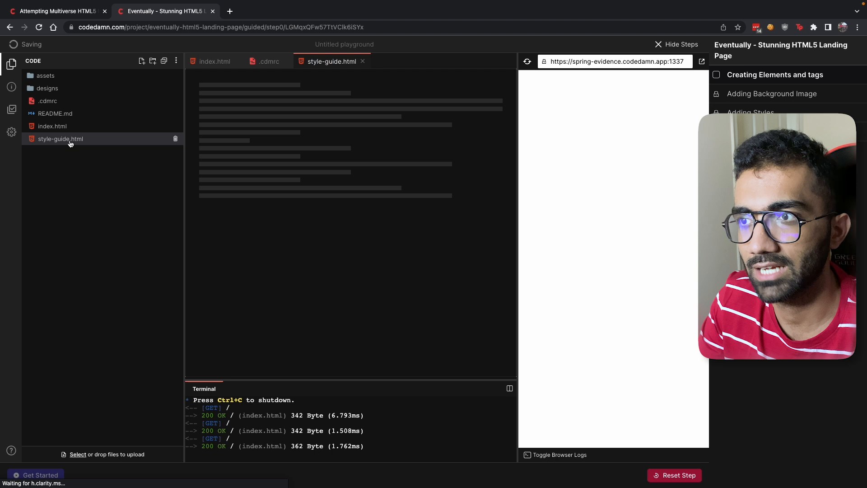
pyautogui.click(47, 101)
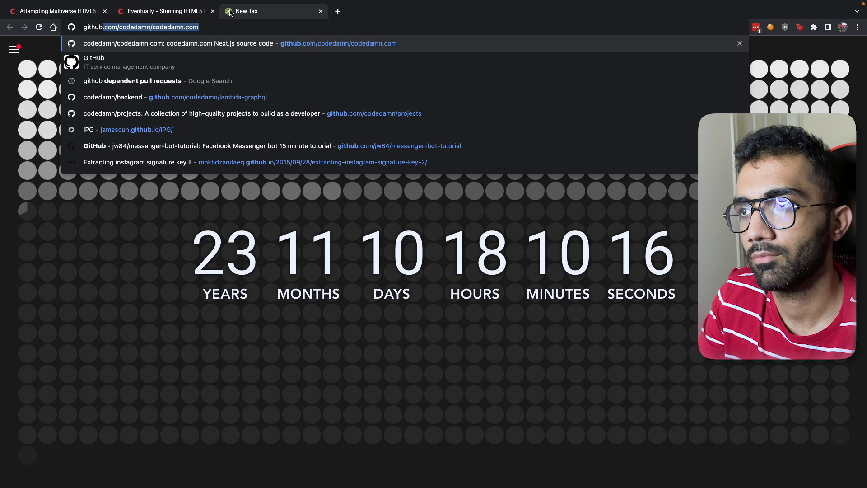
# Navigate to the codedamn-classrooms html-playground-starter repository on GitHub
pyautogui.write('github.com/codedamn/')
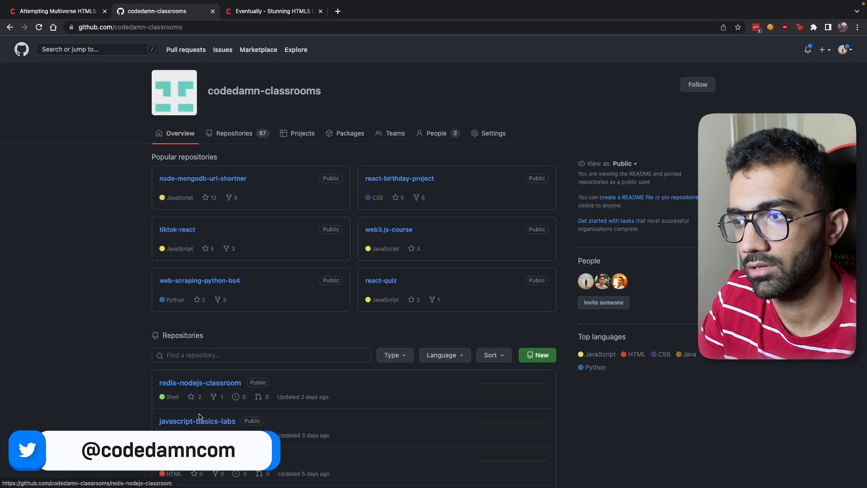
pyautogui.write('html-playground-starter')
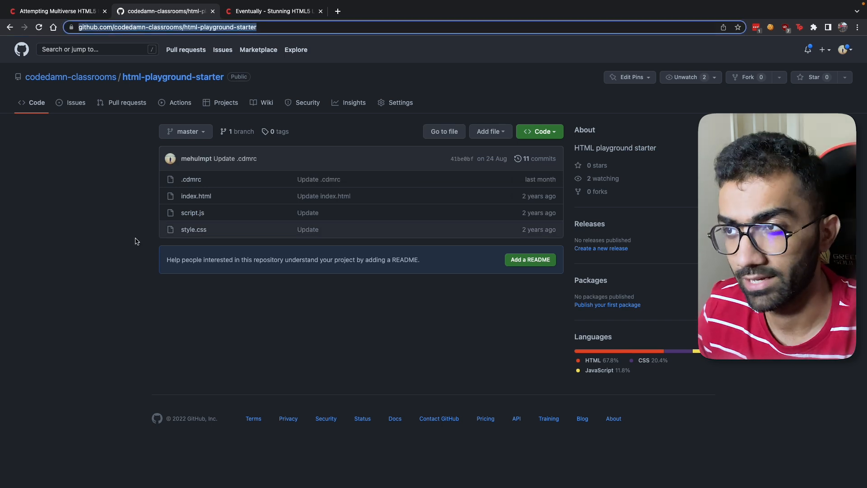
pyautogui.click(166, 26)
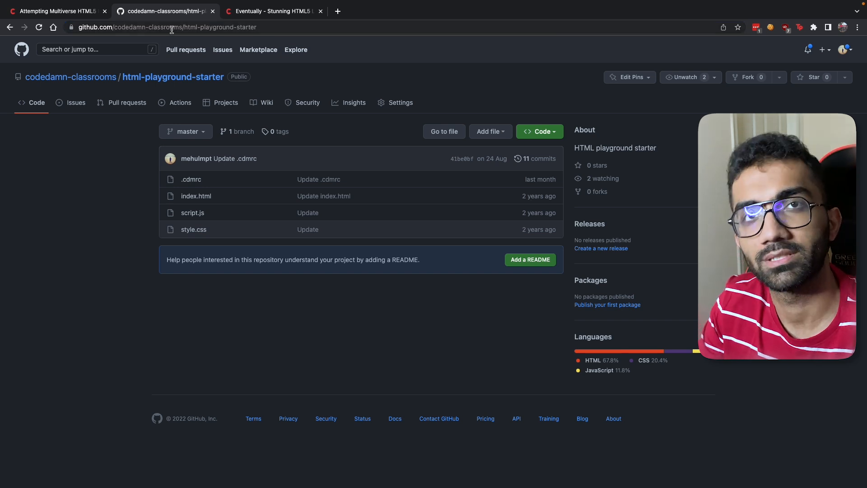
pyautogui.click(166, 27)
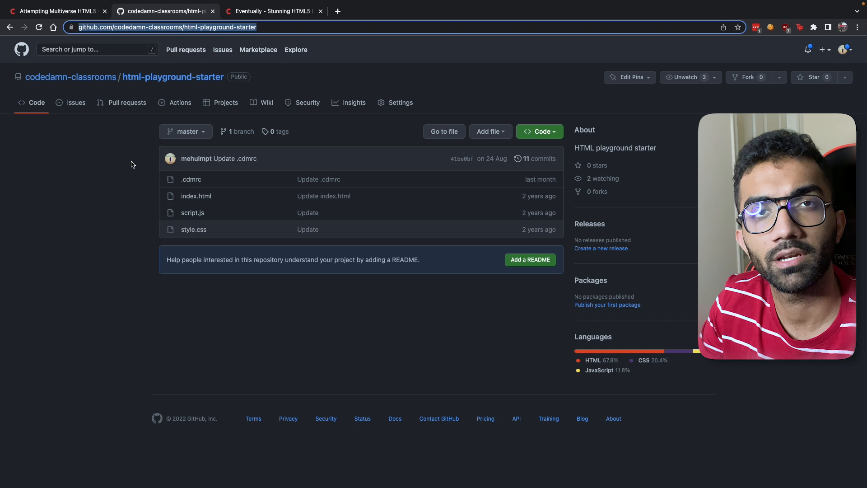
pyautogui.moveTo(131, 195)
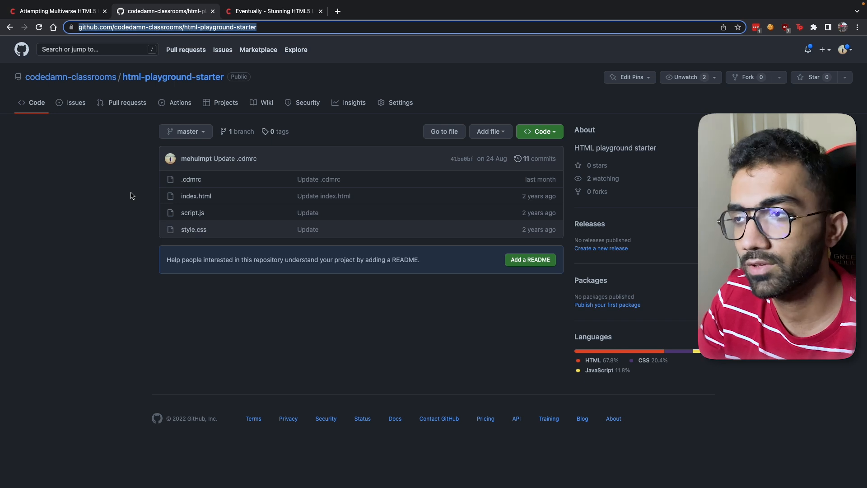
pyautogui.moveTo(191, 179)
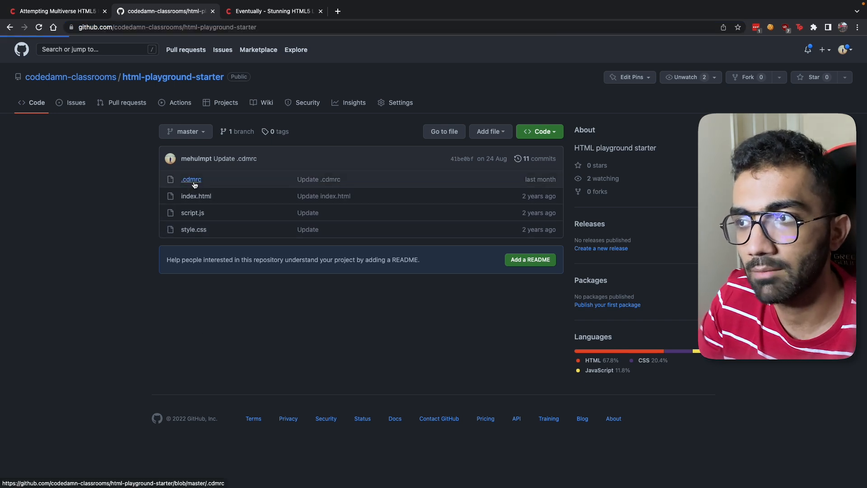
pyautogui.click(191, 179)
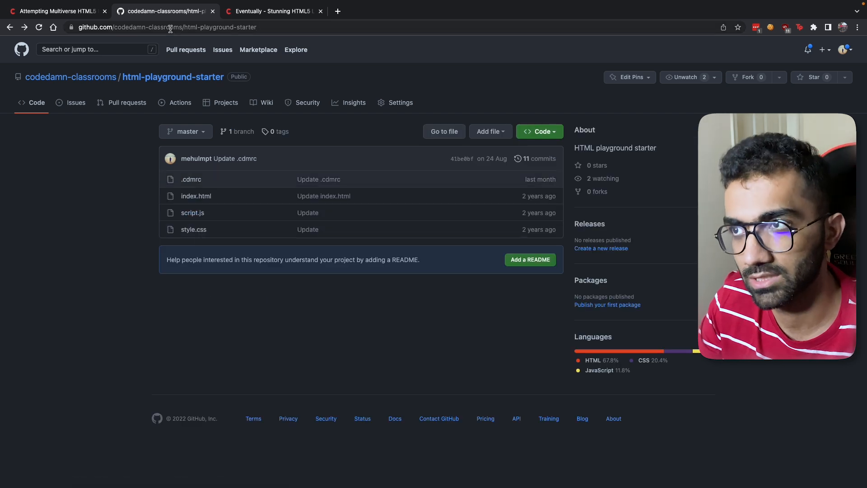
pyautogui.click(166, 26)
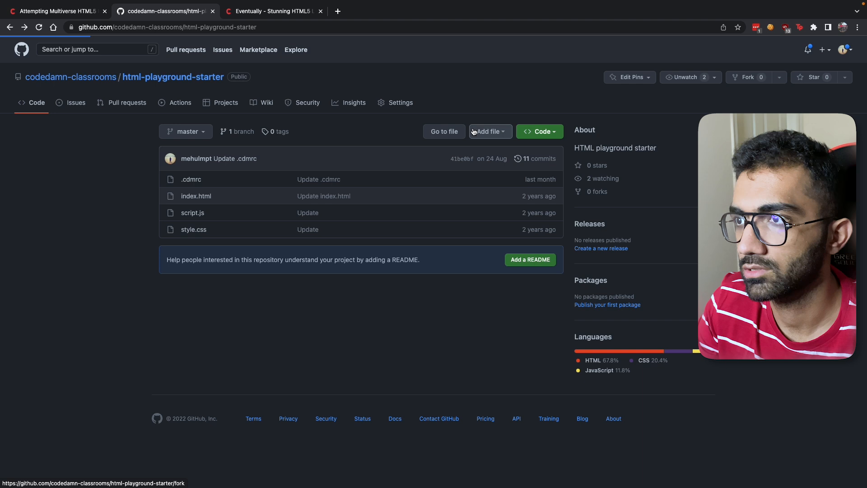
# Fork the starter as simple-hello-world-guided-project-start and open the fork in VS Code
pyautogui.click(747, 76)
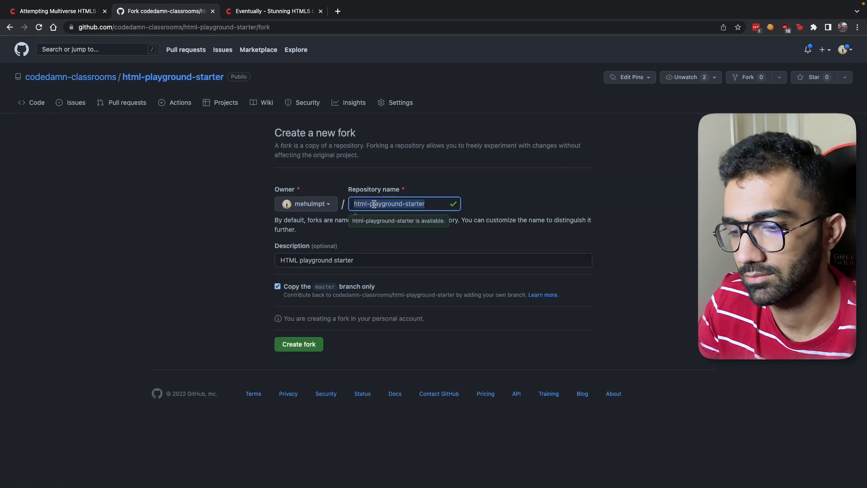
pyautogui.write('simple-hello-world-guided-projec')
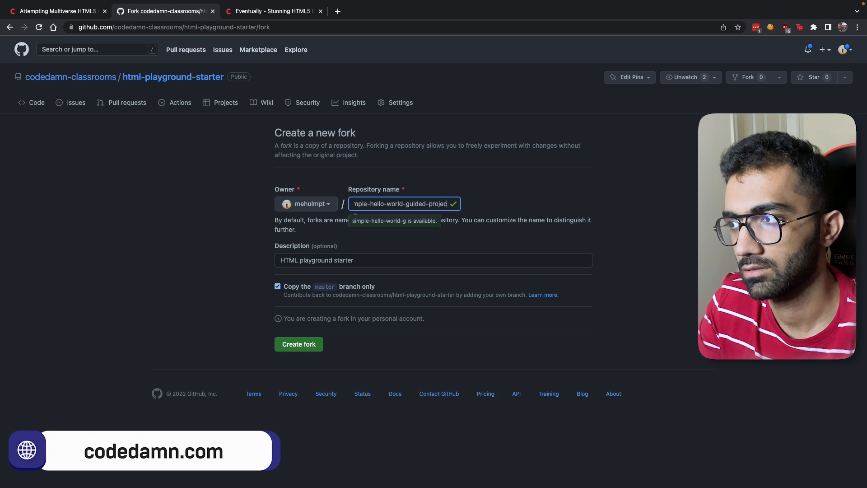
pyautogui.click(298, 344)
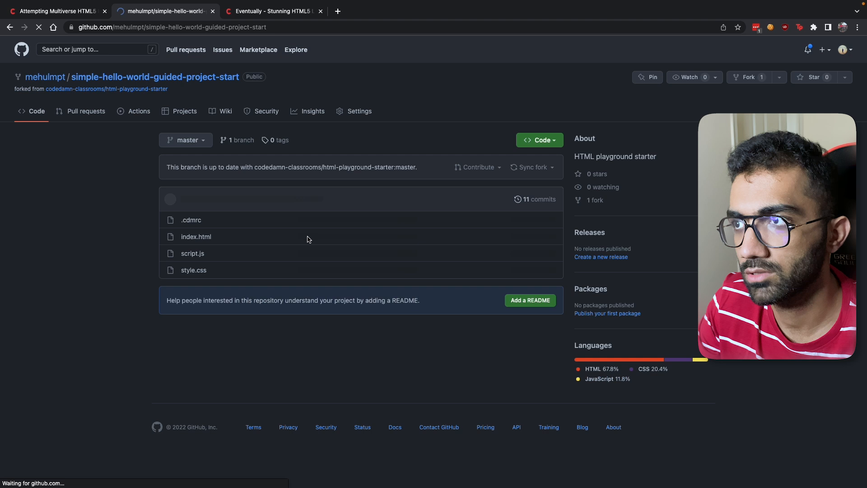
pyautogui.click(532, 167)
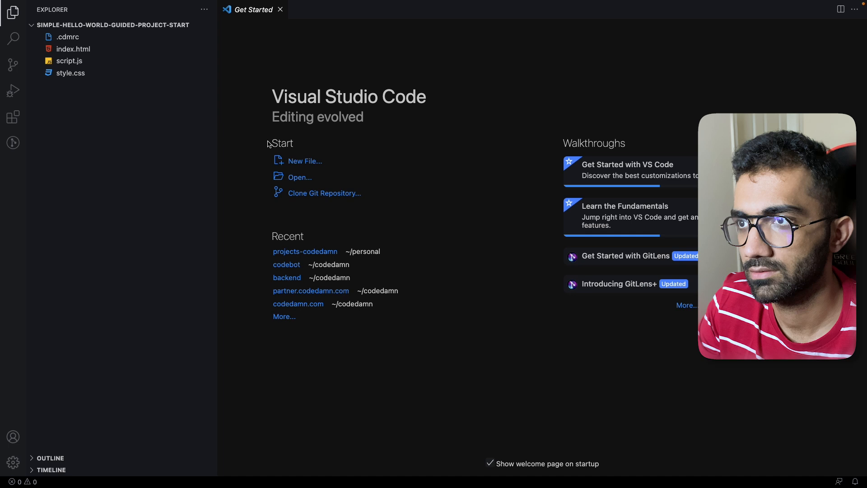
# Add <h1>Hello World!</h1> to index.html and delete script.js and style.css
pyautogui.click(72, 49)
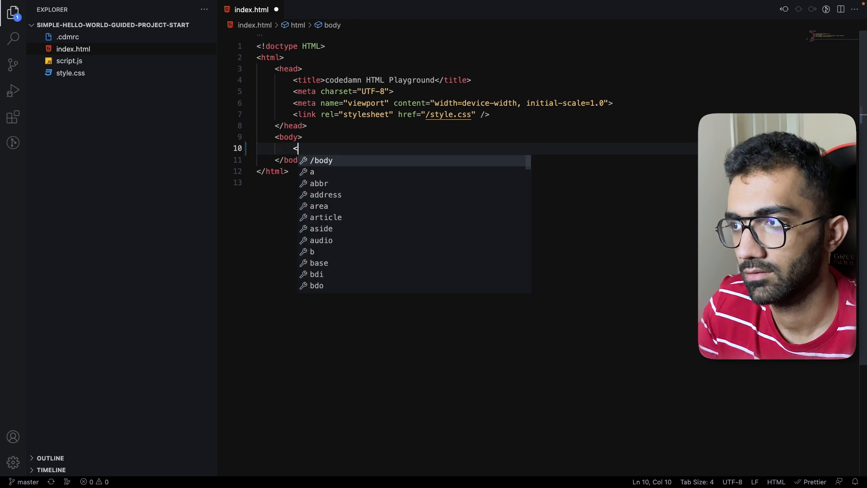
pyautogui.write('<h1>Hello World!</h1>')
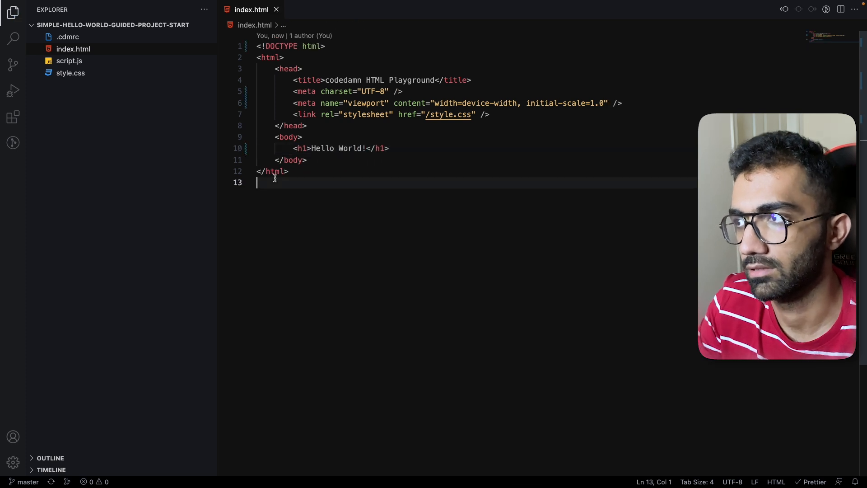
pyautogui.click(323, 10)
pyautogui.write('rm script.js')
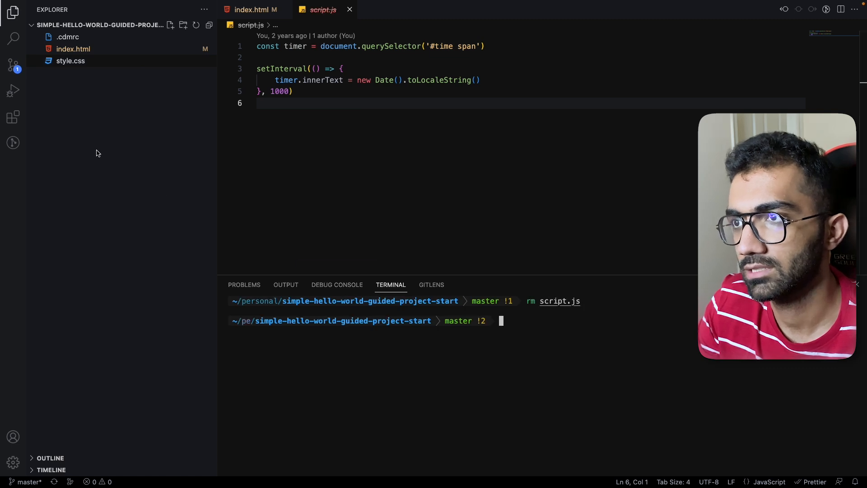
pyautogui.write('rm style.css')
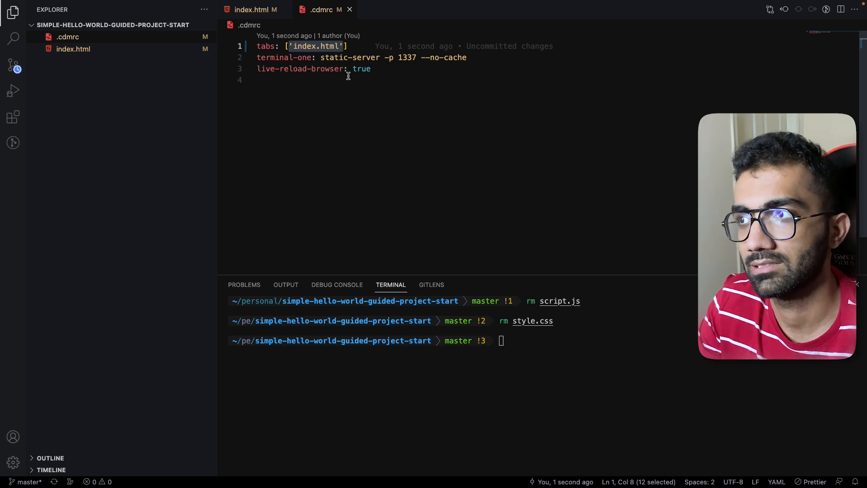
pyautogui.click(256, 80)
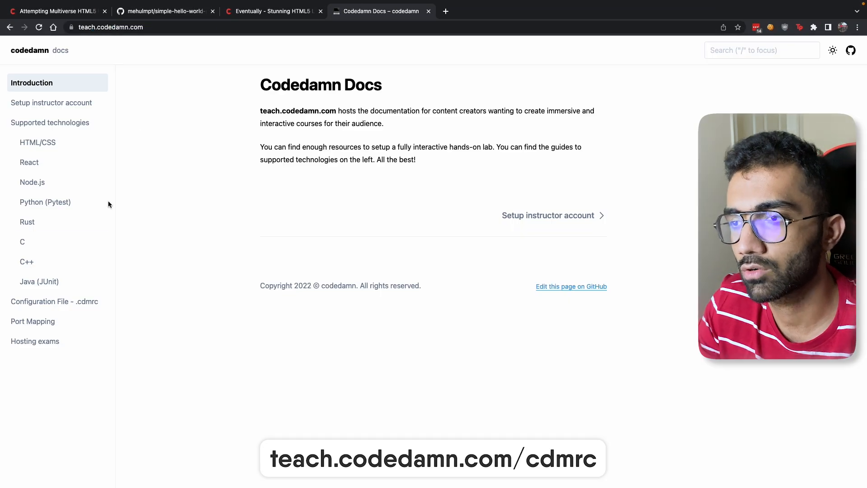
# Read the 'Configuration File - .cdmrc' docs page, then return to the playground
pyautogui.click(55, 301)
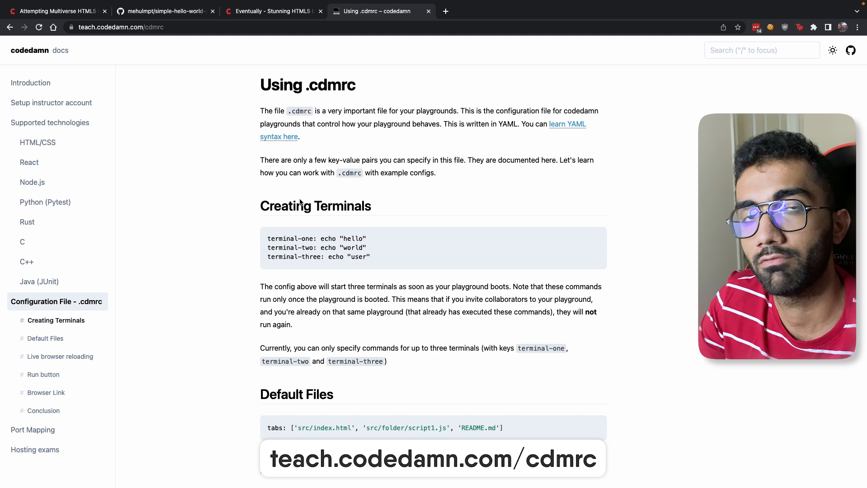
pyautogui.click(273, 11)
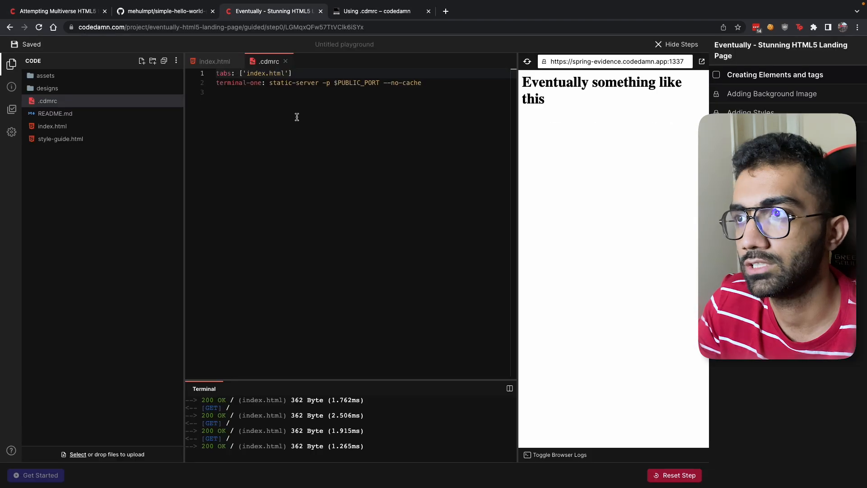
pyautogui.click(212, 61)
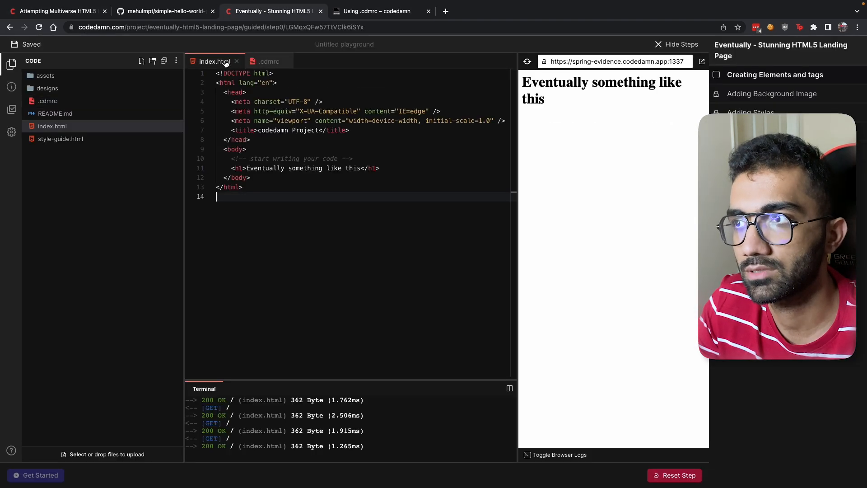
pyautogui.click(268, 62)
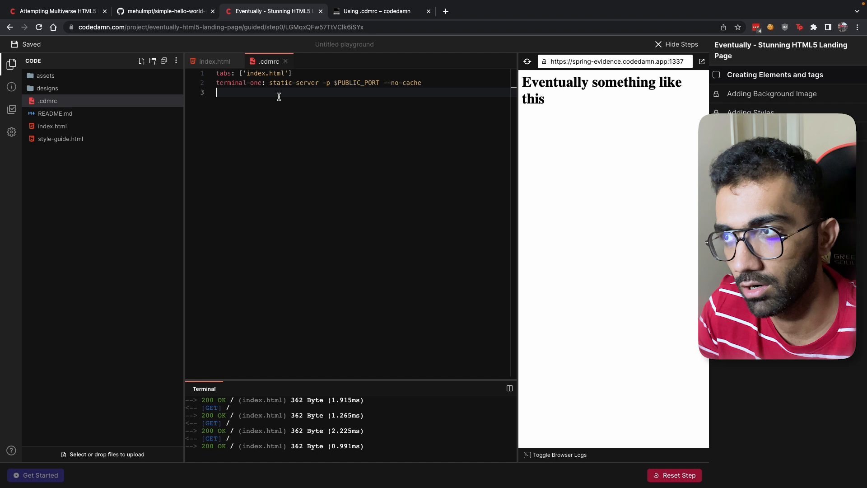
pyautogui.click(163, 11)
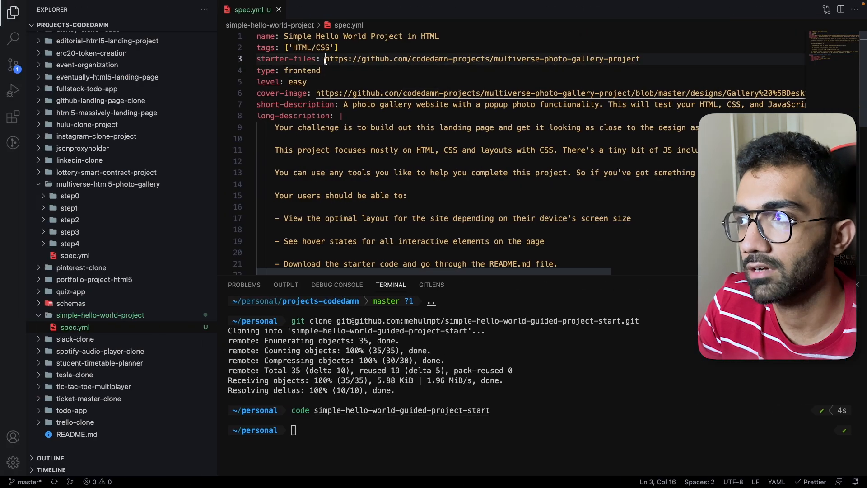
# Point spec.yml's starter-files at github.com/mehulmpt/simple-hello-world-guided-project-start
pyautogui.write('https://github.com/mehulmpt/simple-hello-world-guided-project-start')
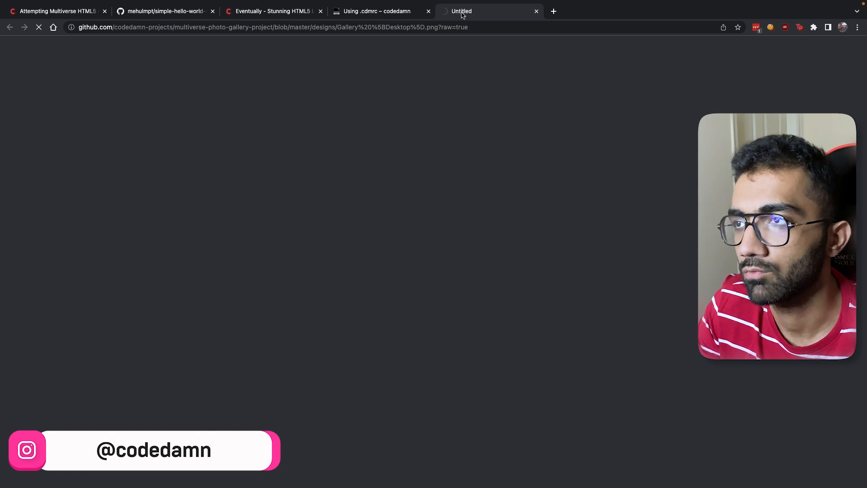
pyautogui.click(271, 11)
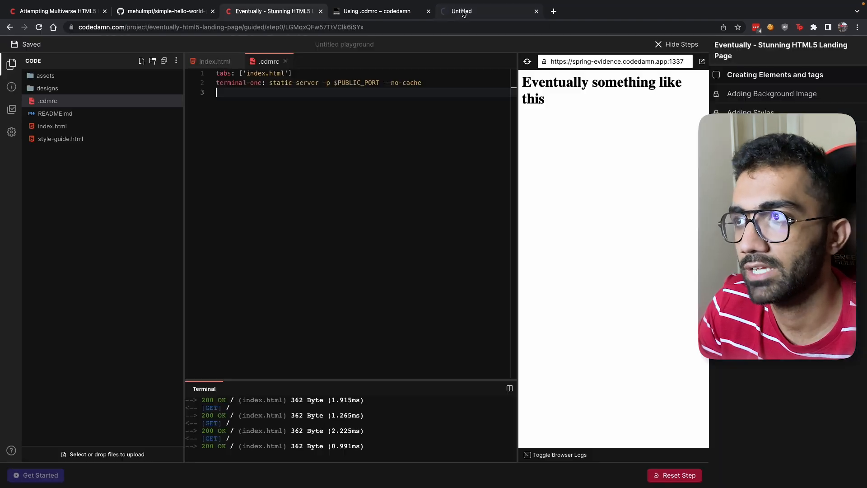
pyautogui.click(55, 11)
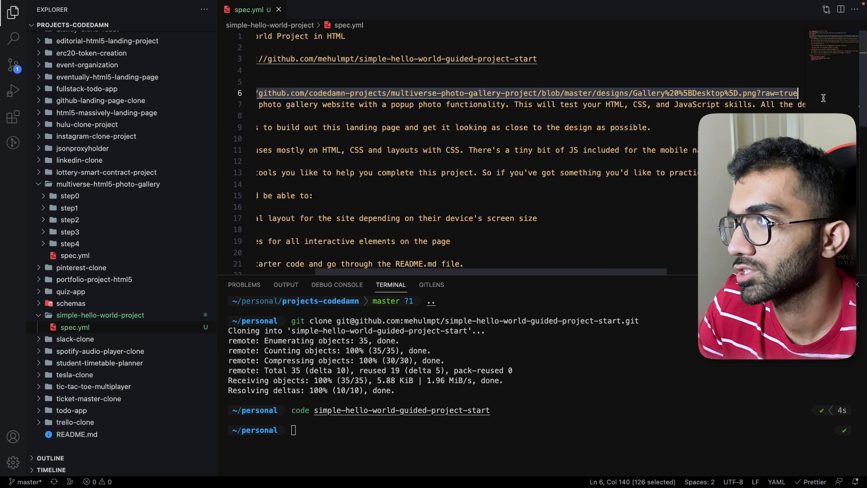
pyautogui.hscroll(-3)
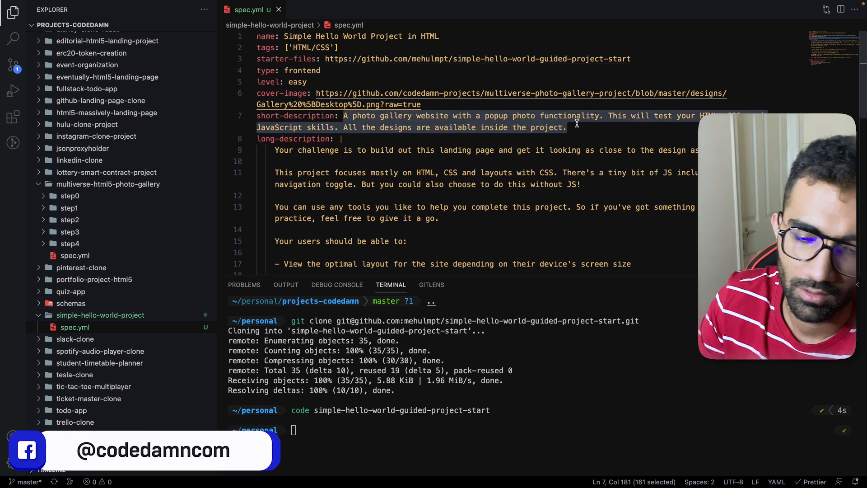
# Rewrite the short and long descriptions about building a website saying hello world
pyautogui.write('Building a website with all heading ta')
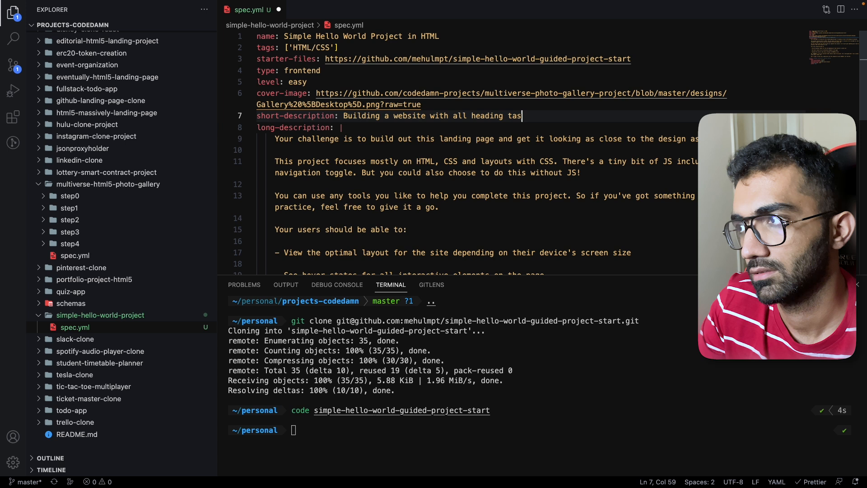
pyautogui.write('saying hello wor')
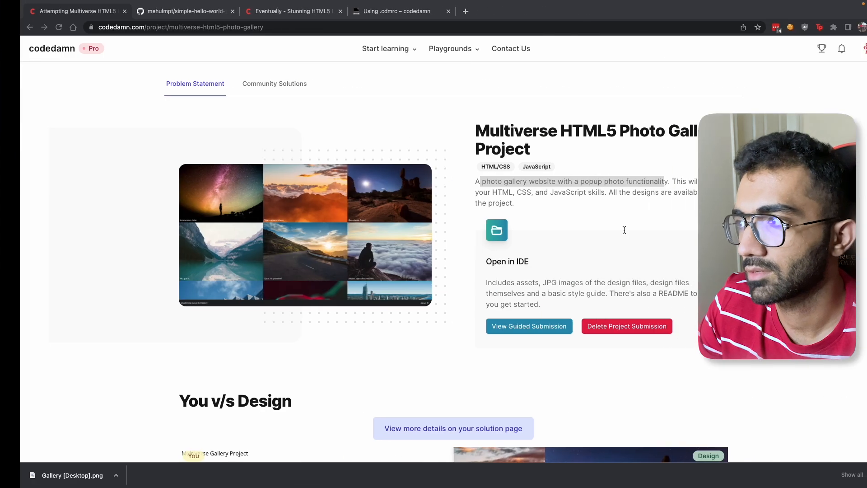
pyautogui.scroll(-3)
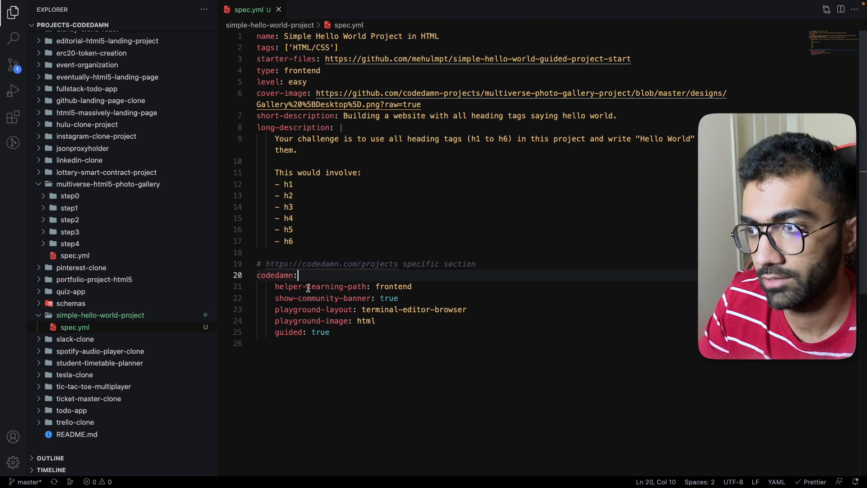
# Adjust the codedamn section's learning path and playground layout values
pyautogui.click(397, 286)
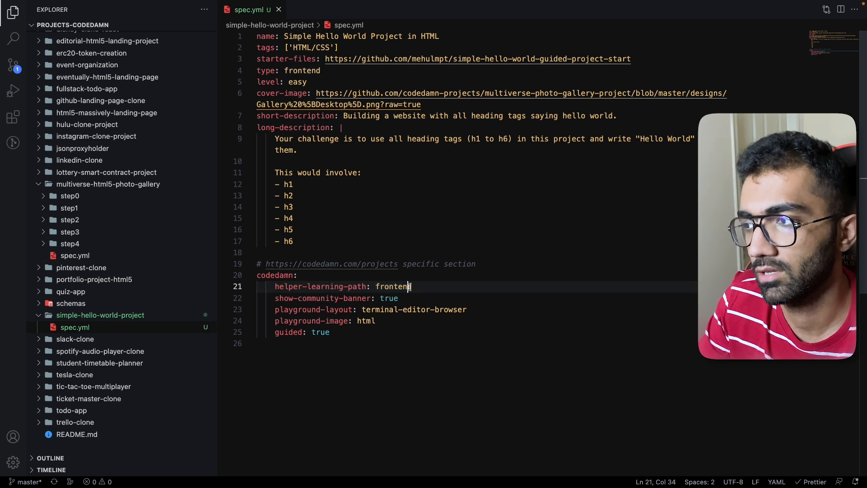
pyautogui.write('backend')
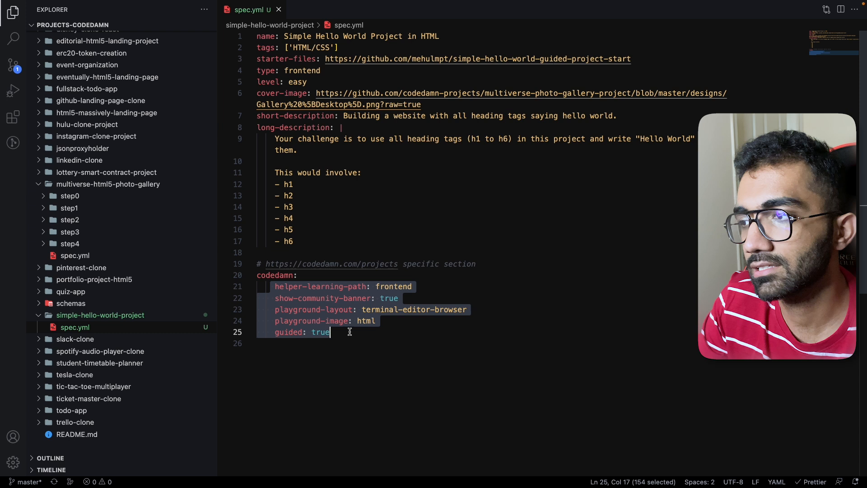
pyautogui.click(366, 321)
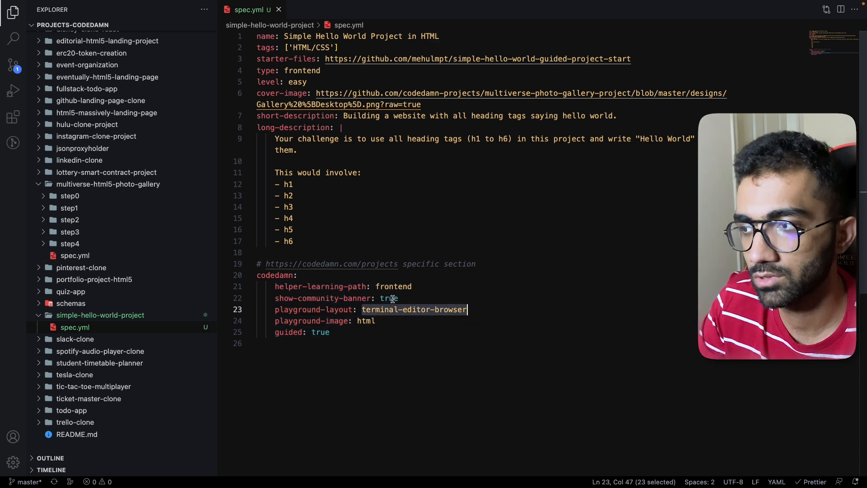
pyautogui.click(390, 286)
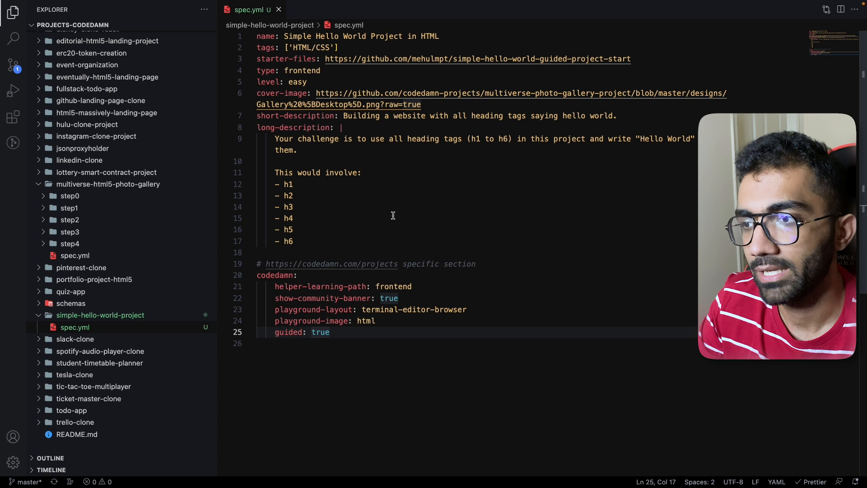
pyautogui.moveTo(417, 279)
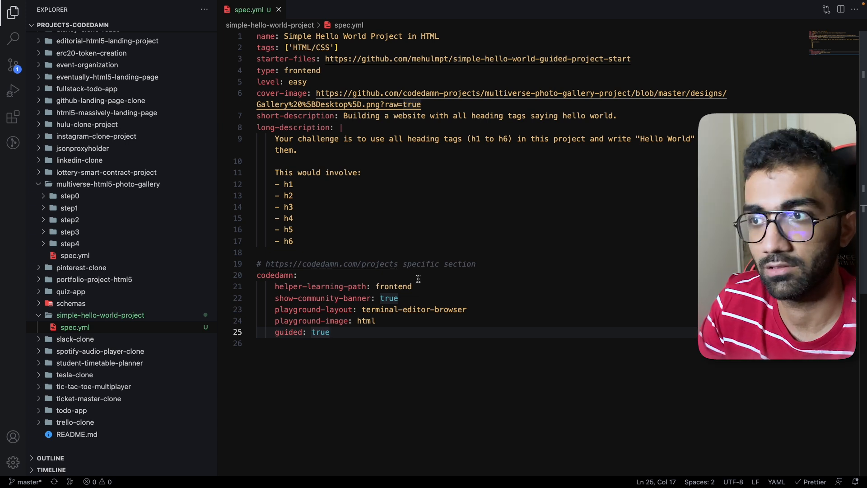
pyautogui.tripleClick(299, 332)
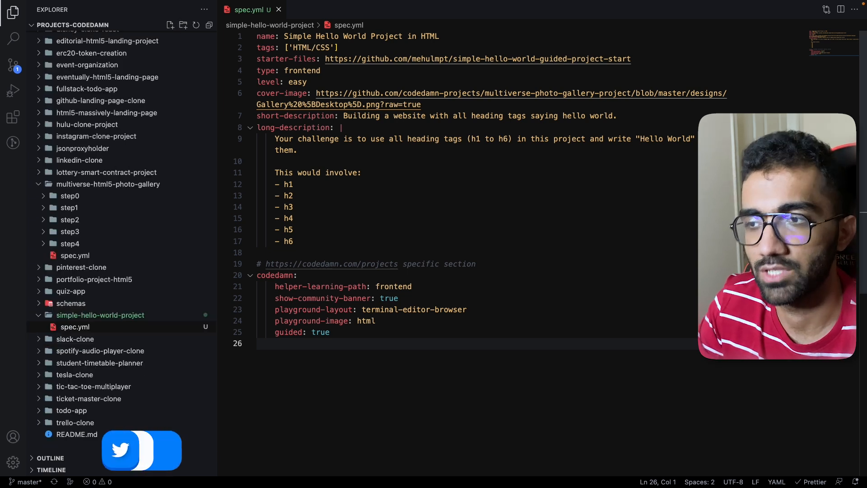
# Inspect the photo gallery's step0 challenges.yml and Instructions.md
pyautogui.click(69, 196)
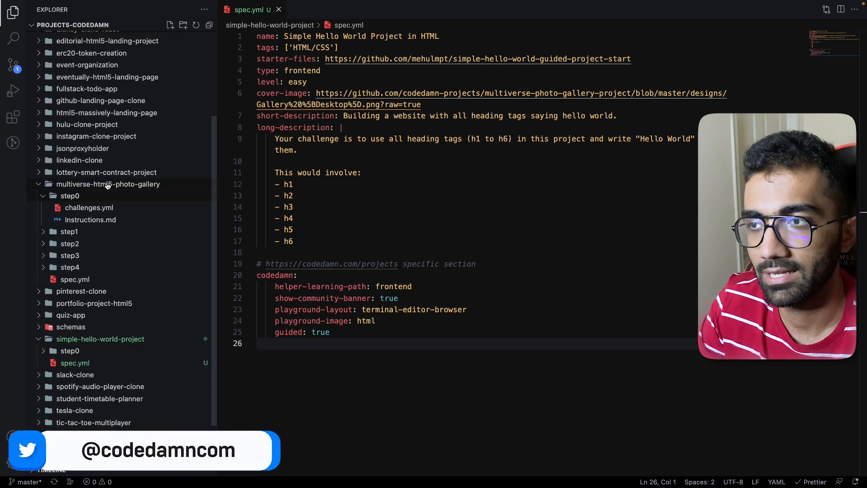
pyautogui.click(89, 207)
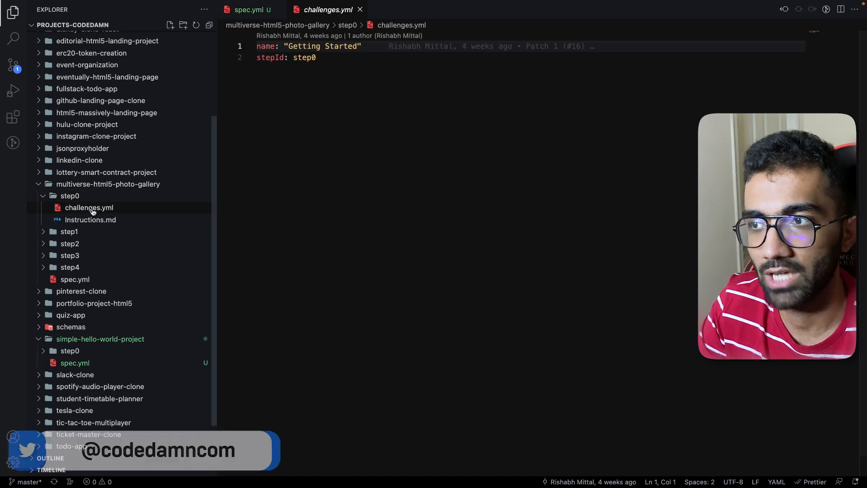
pyautogui.click(90, 219)
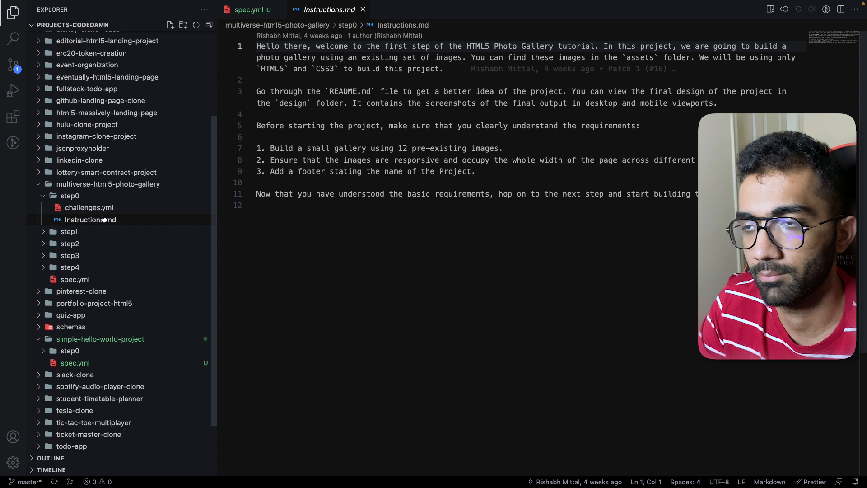
pyautogui.click(89, 207)
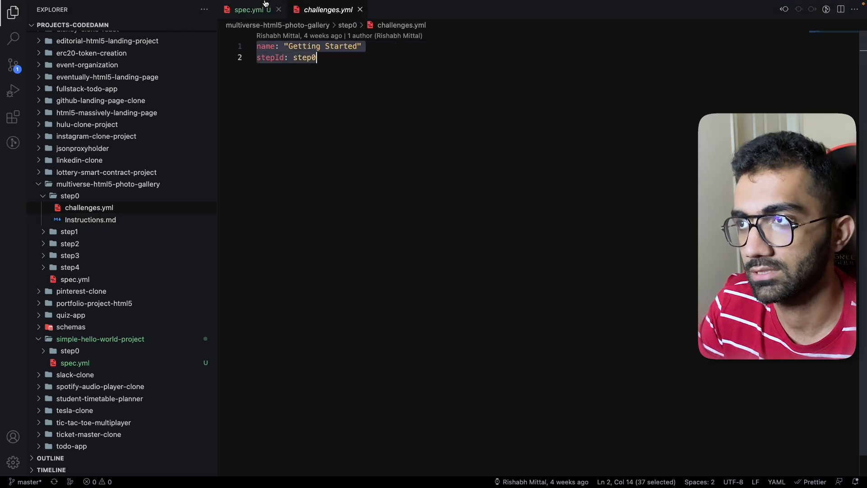
# Create the hello world step0 challenges.yml and Instructions.md from the gallery's files
pyautogui.click(250, 9)
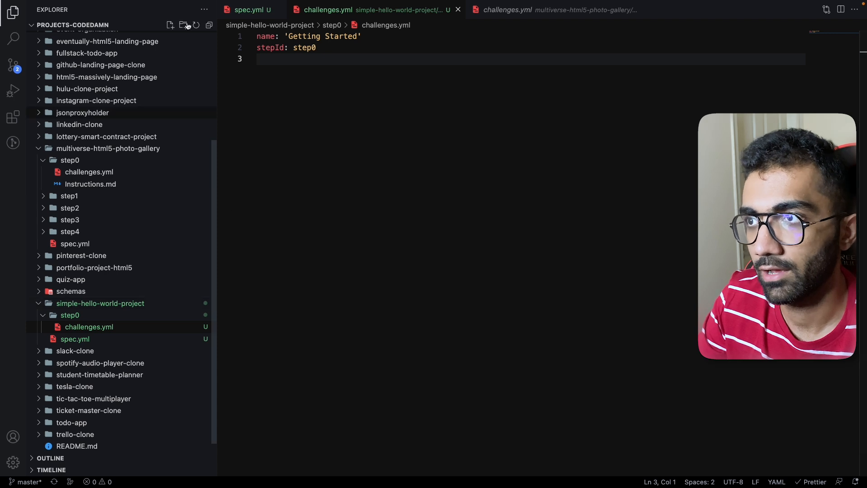
pyautogui.click(171, 25)
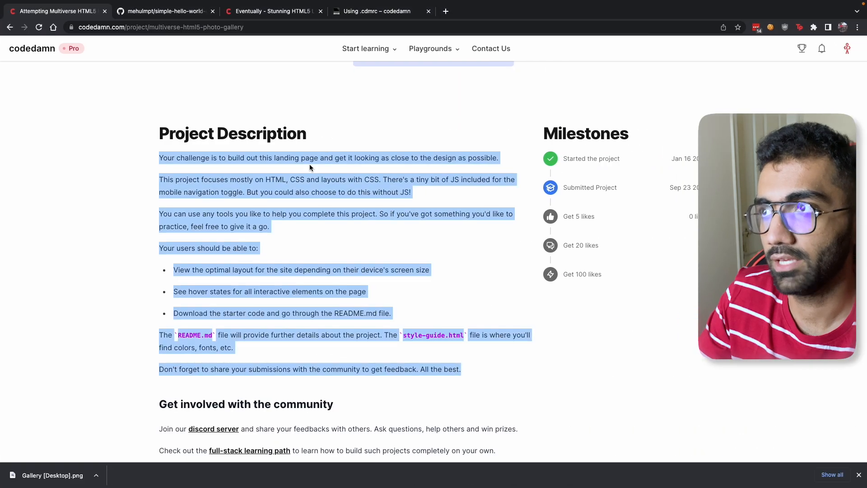
pyautogui.click(272, 11)
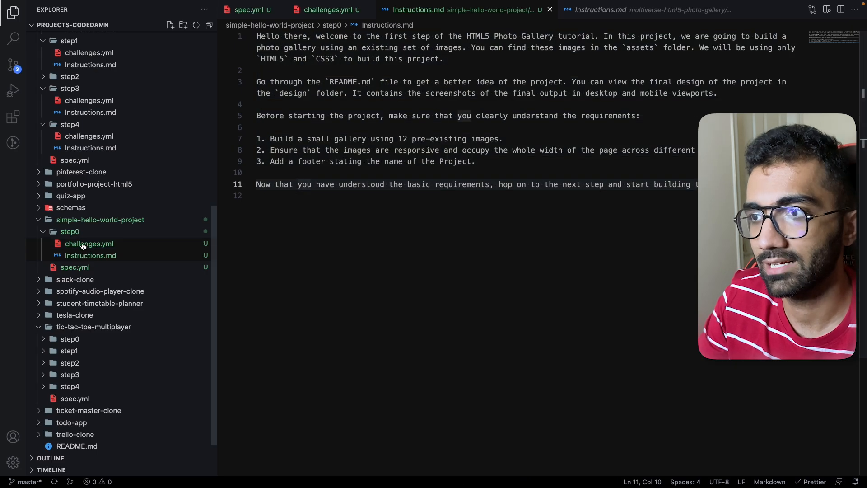
pyautogui.click(328, 9)
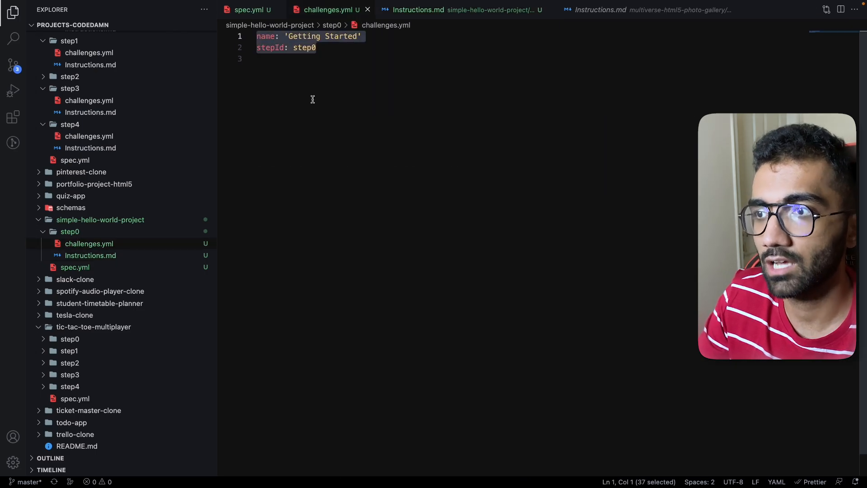
pyautogui.scroll(-3)
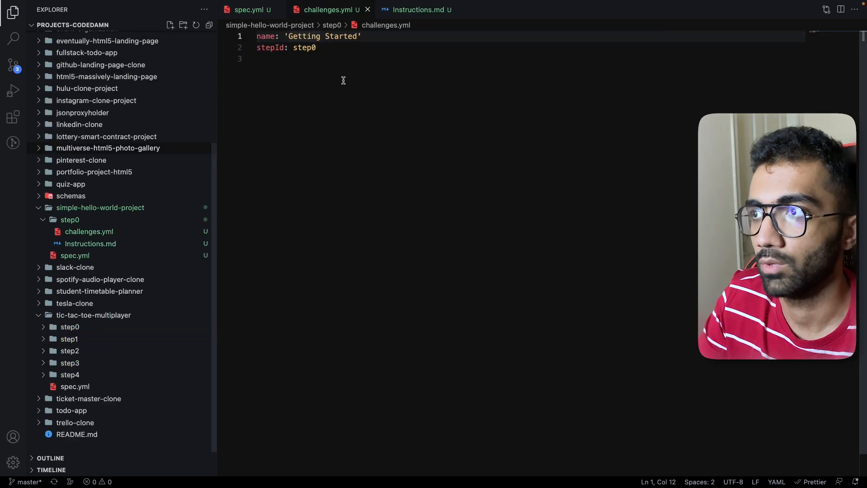
# Replace stepBreakDown with 'You must have h1 tag on screen' and 'Hello World' inside it
pyautogui.write('stepBreakDown:')
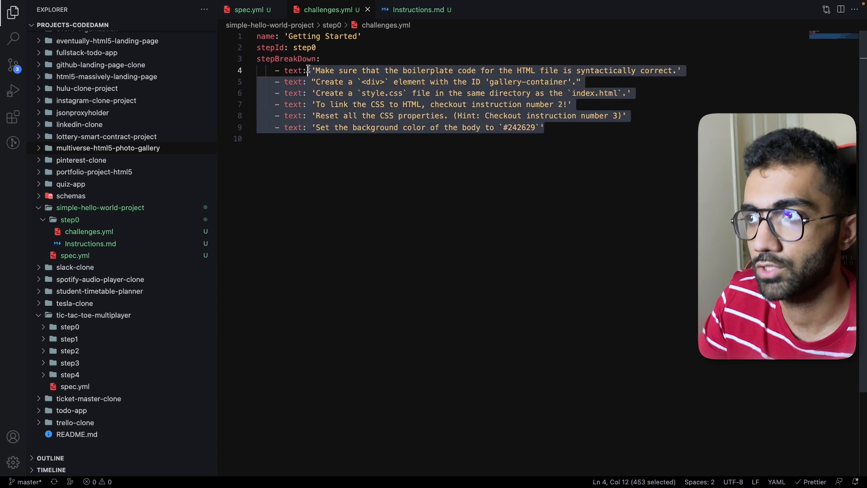
pyautogui.press('Delete')
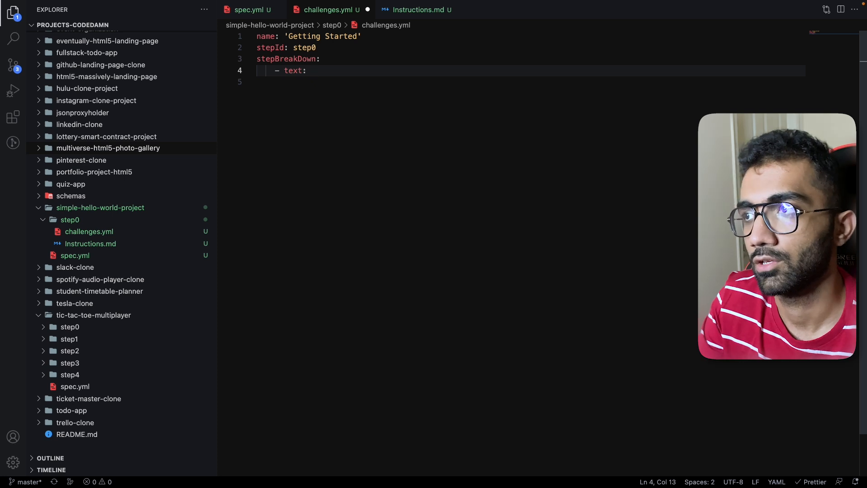
pyautogui.write('You must have h1')
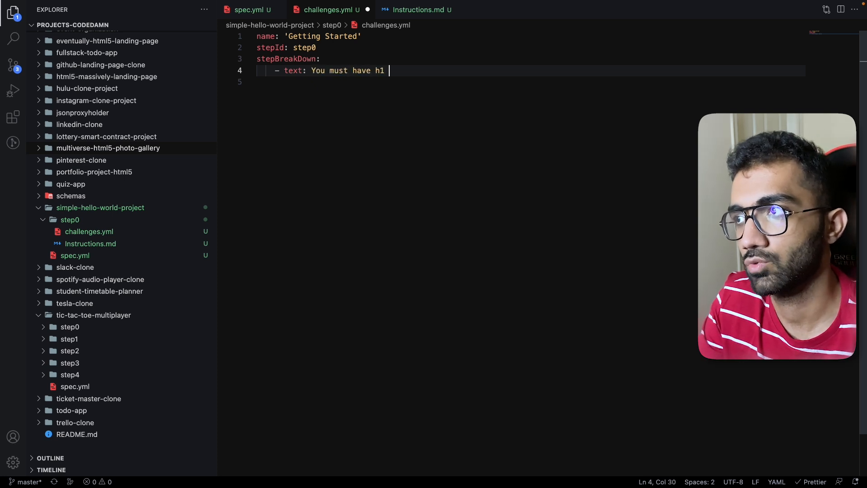
pyautogui.write('tag on screen')
pyautogui.click(529, 82)
pyautogui.write('- text: You m')
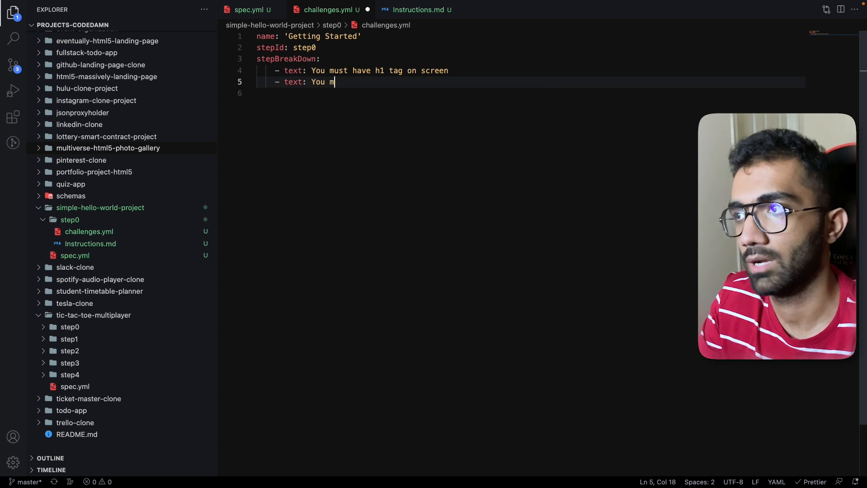
pyautogui.write('ust have "Hel')
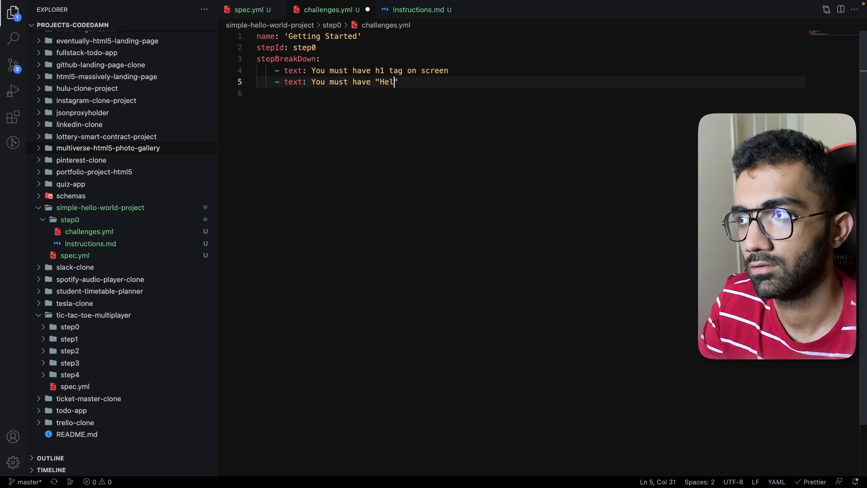
pyautogui.write('lo World" i')
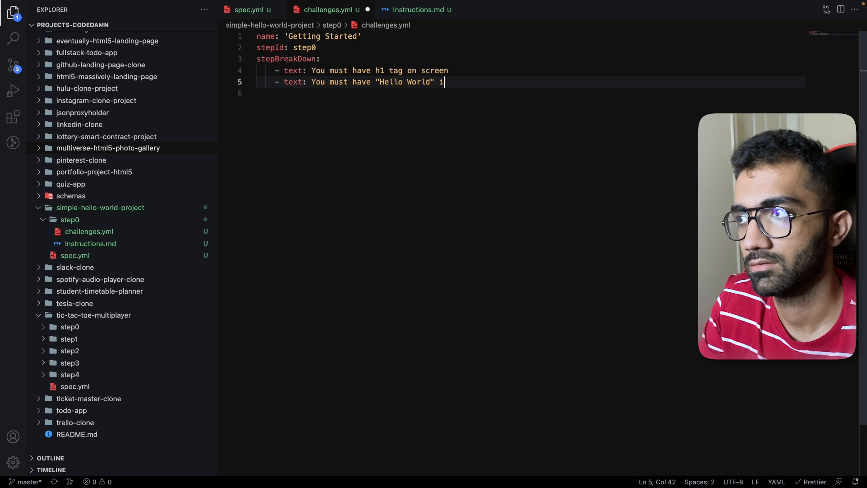
pyautogui.write('nside that h1 tag')
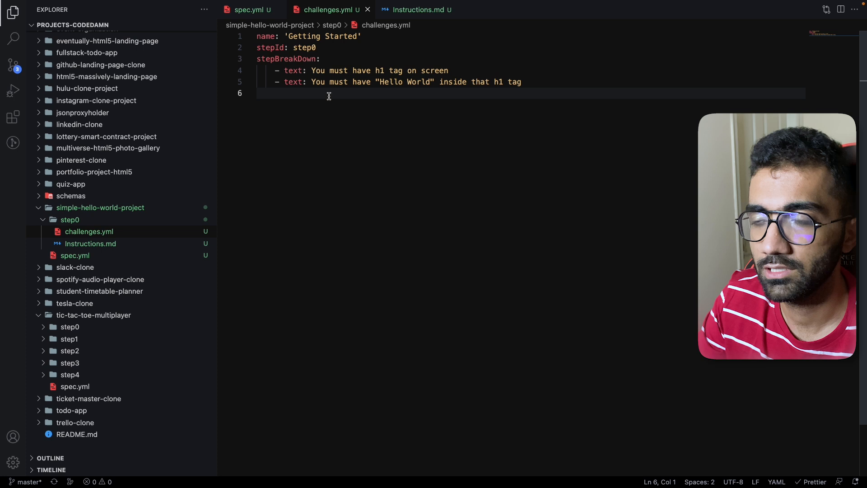
pyautogui.click(417, 9)
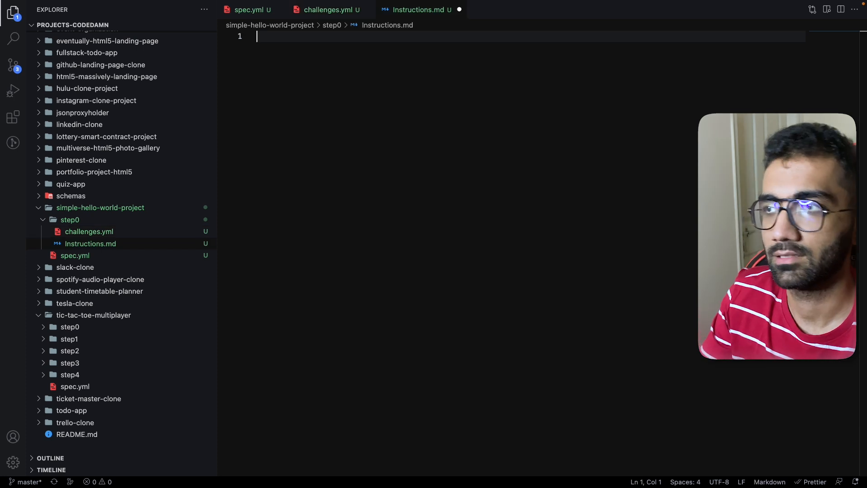
# Write 'Just include an h1 tag and that's it.' in step0's Instructions.md
pyautogui.write('Just in')
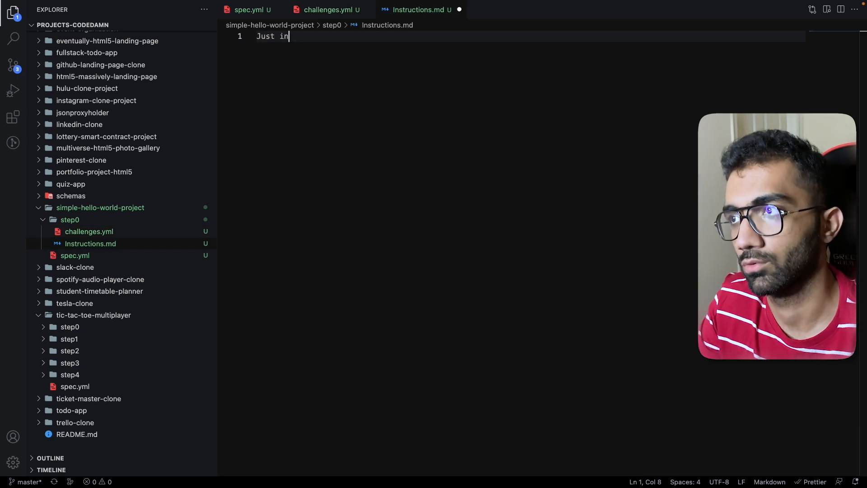
pyautogui.write('clude an h1 tag')
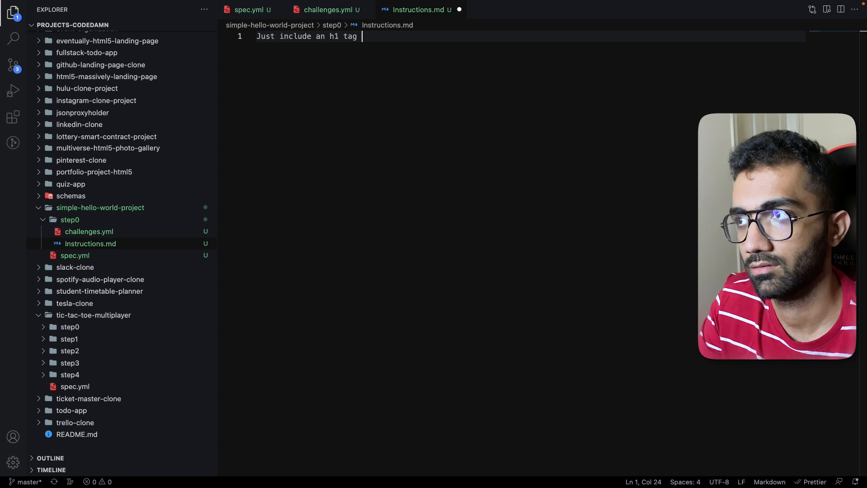
pyautogui.write("and that's it.")
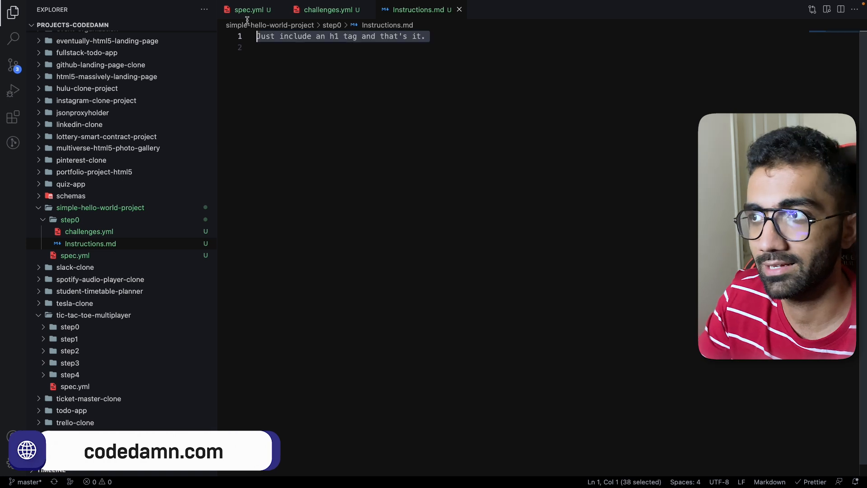
pyautogui.press('enter')
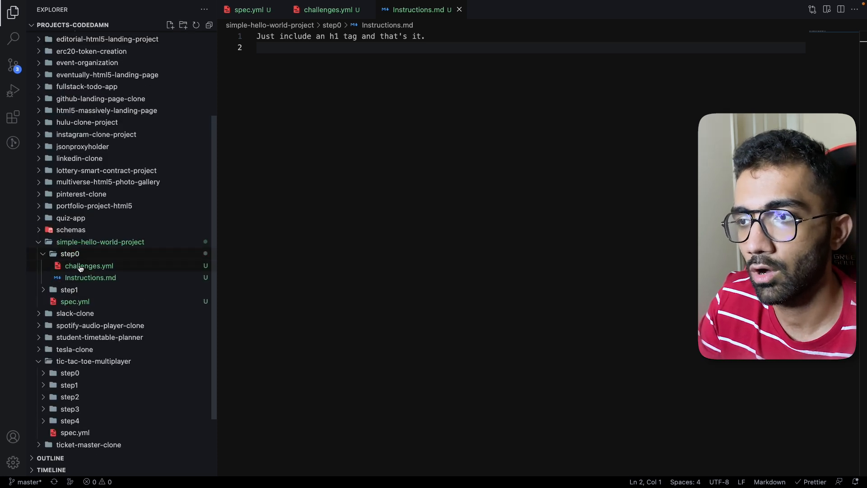
# Make step1's challenges.yml 'Adding h2 tag' with an extra check that the H1 remains
pyautogui.click(327, 10)
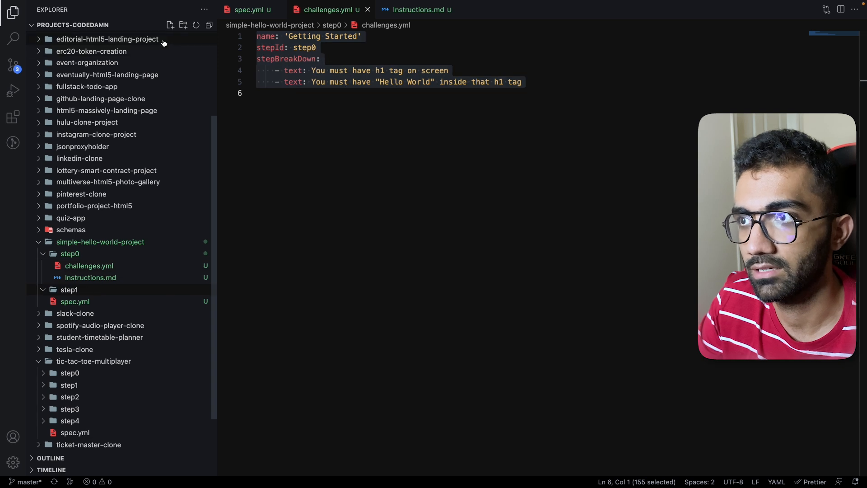
pyautogui.click(89, 255)
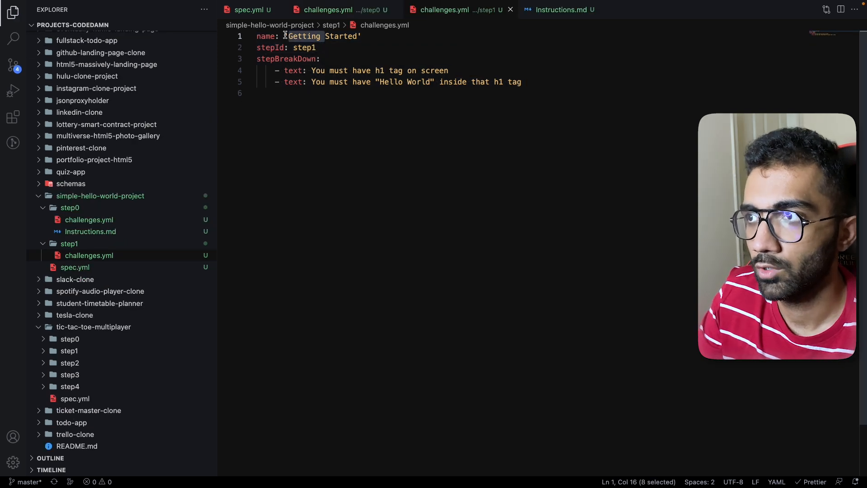
pyautogui.write('Adding')
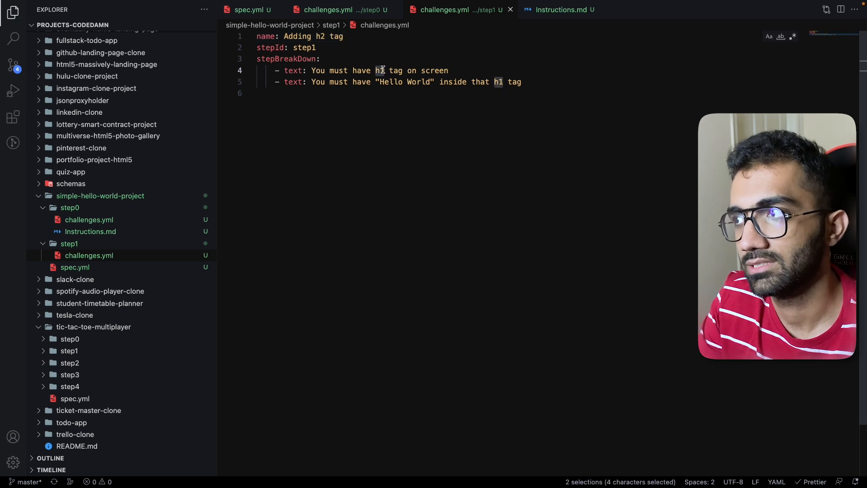
pyautogui.write('h2')
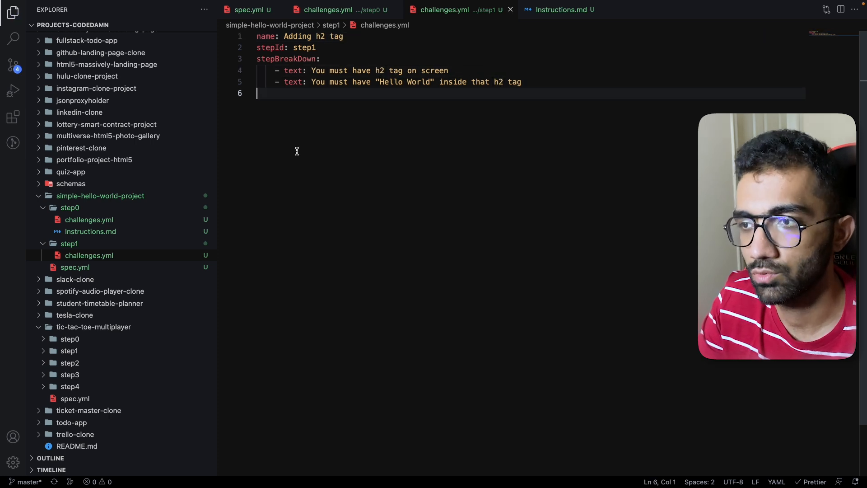
pyautogui.write('- t')
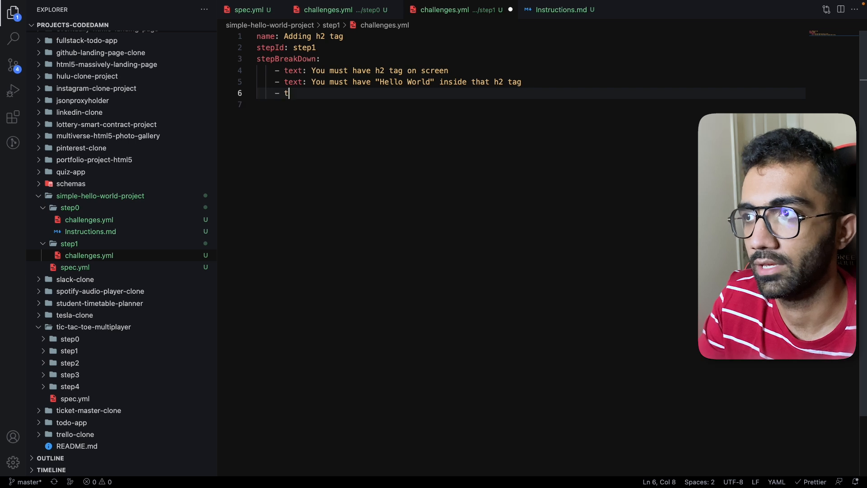
pyautogui.write('ext: H1 tag should still exist')
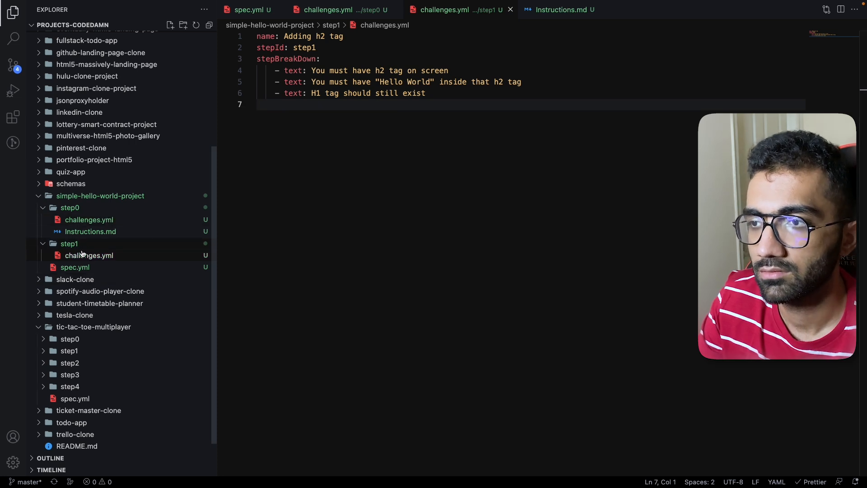
# Write step1's Instructions.md requiring the h2 while keeping the h1
pyautogui.click(560, 10)
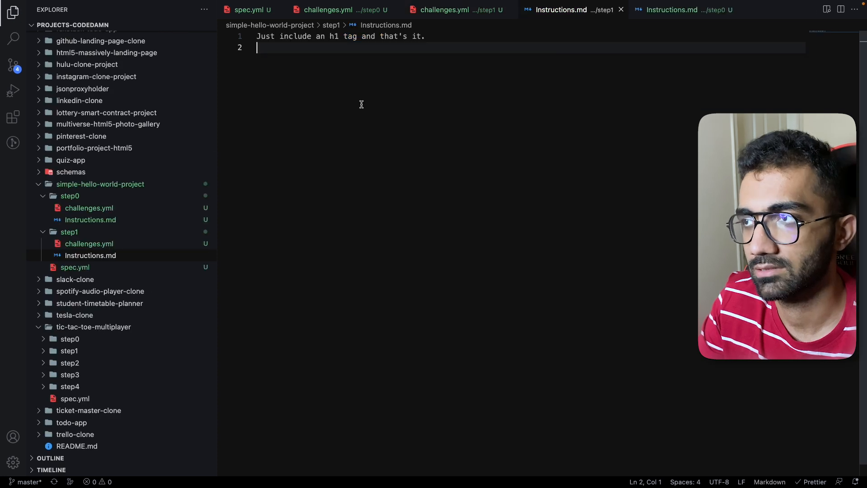
pyautogui.write('Ma')
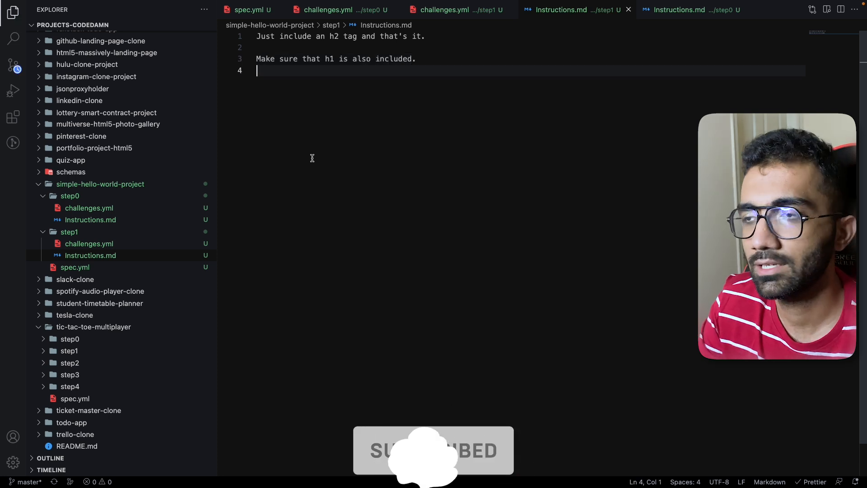
pyautogui.click(75, 267)
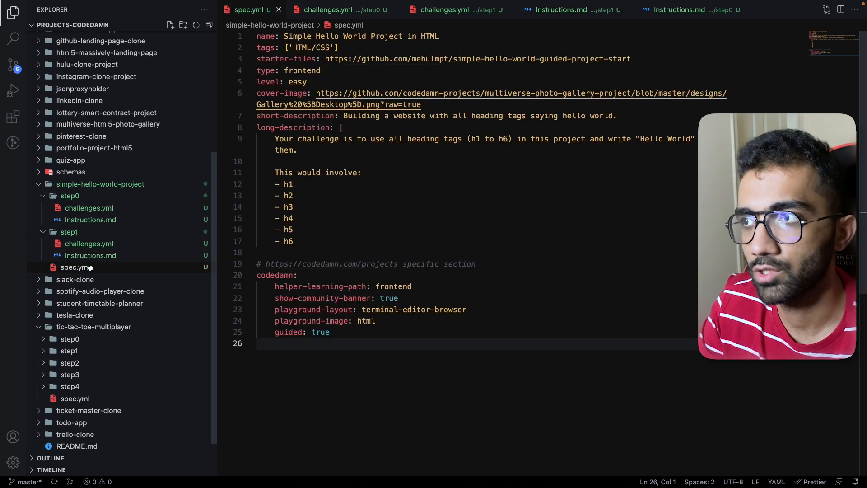
# Commit the Hello World project files as 'Adding a dummy project for codedamn video' and push to origin master
pyautogui.click(88, 244)
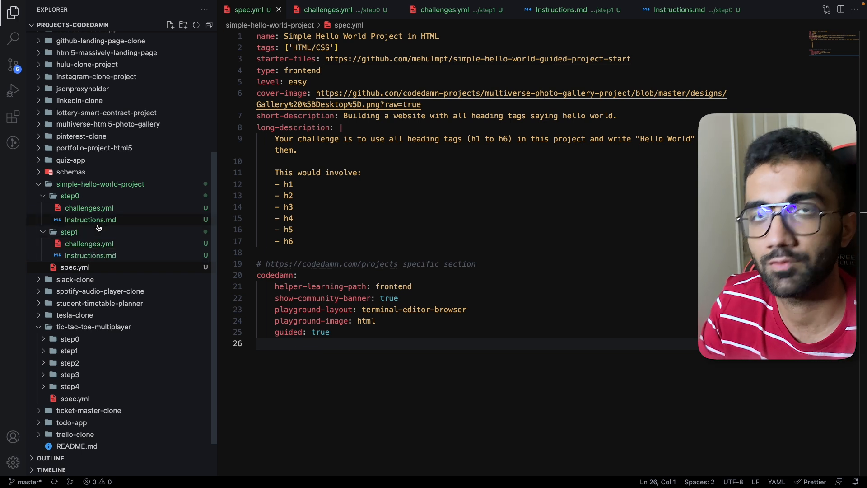
pyautogui.moveTo(90, 219)
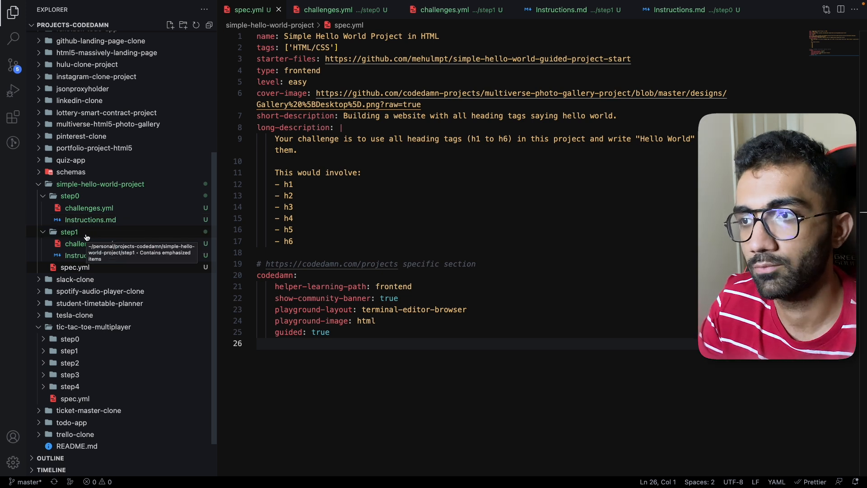
pyautogui.moveTo(90, 255)
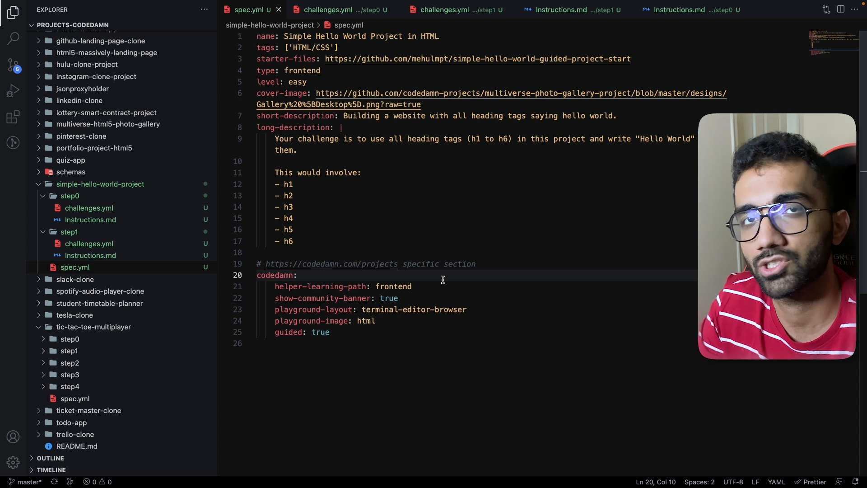
pyautogui.moveTo(180, 200)
pyautogui.write('git commit')
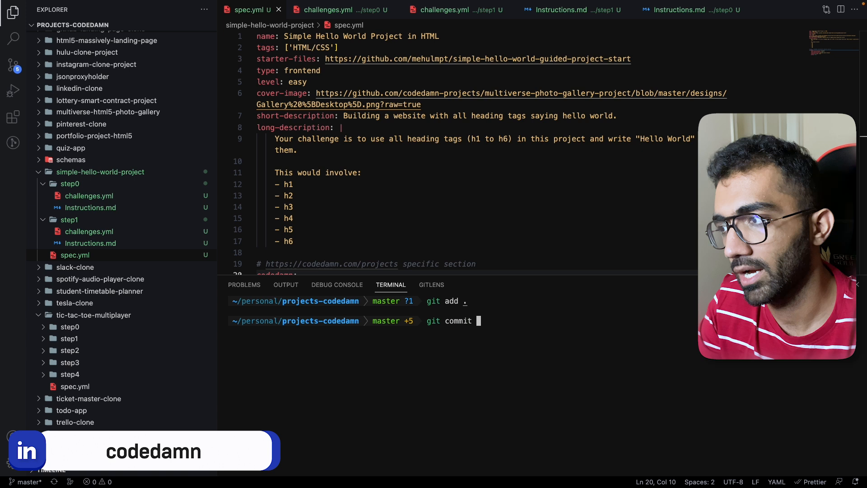
pyautogui.write('-m "Adding a dummy project for codedamn video')
pyautogui.write('git push')
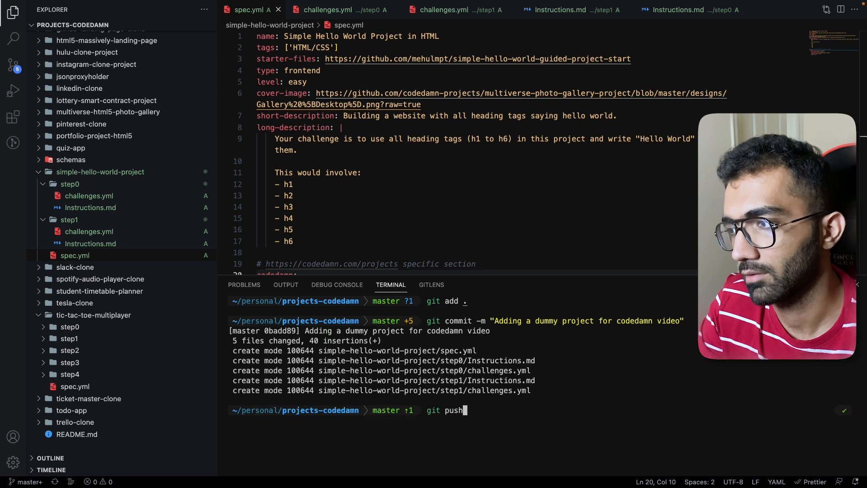
pyautogui.write('origin master')
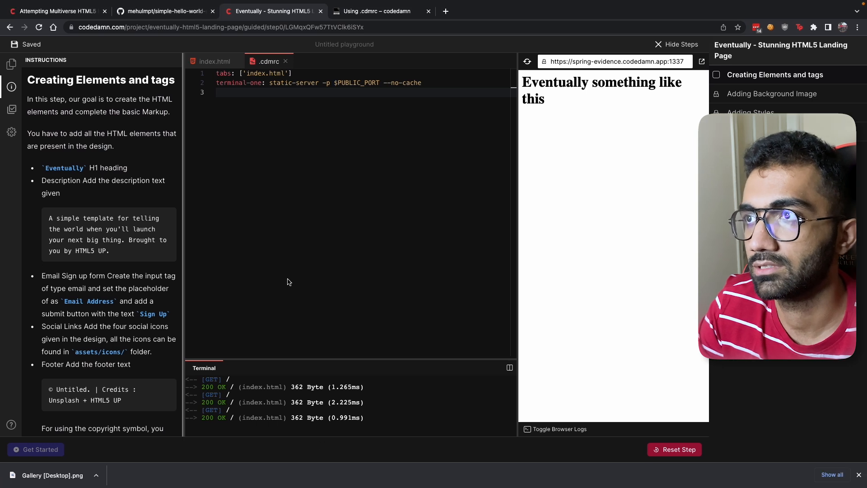
# Go to the mehulmpt projects fork repository on GitHub
pyautogui.click(55, 10)
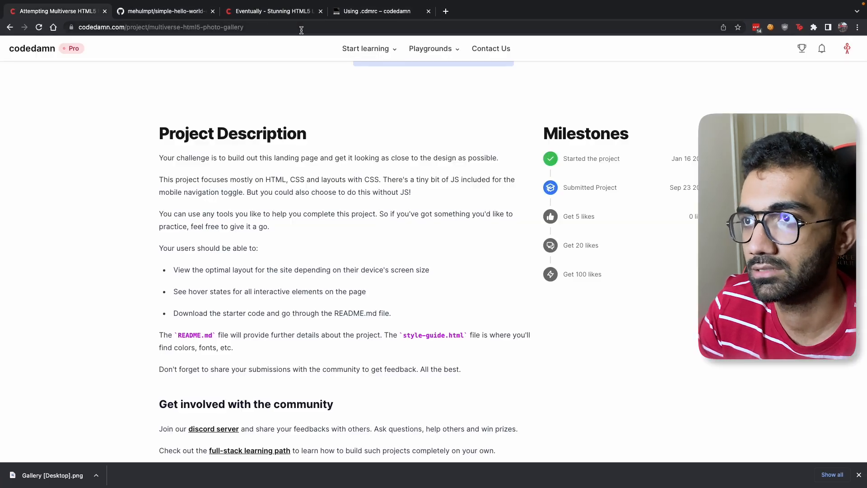
pyautogui.click(163, 11)
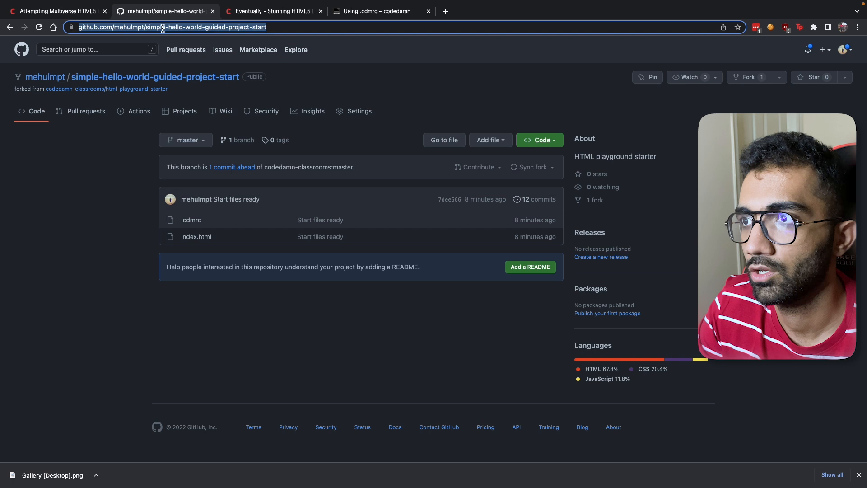
pyautogui.write('https://github.com/mehulmpt/pro')
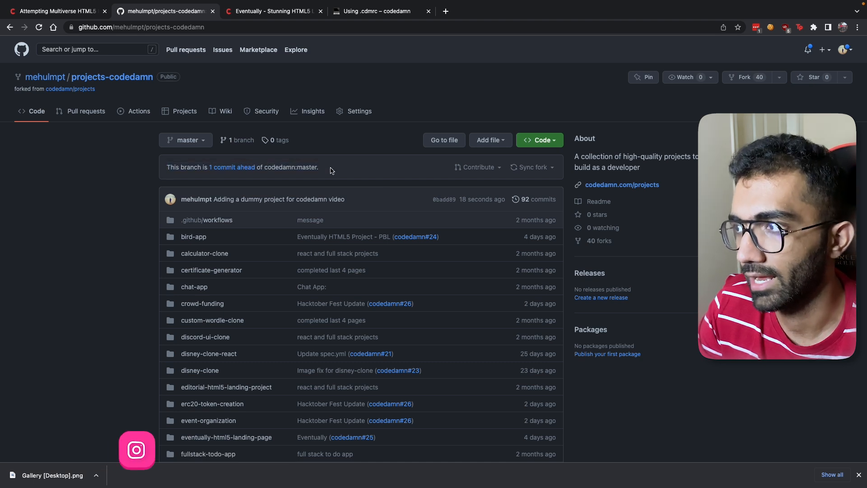
# Create the pull request from the fork's commit into codedamn/projects
pyautogui.click(478, 167)
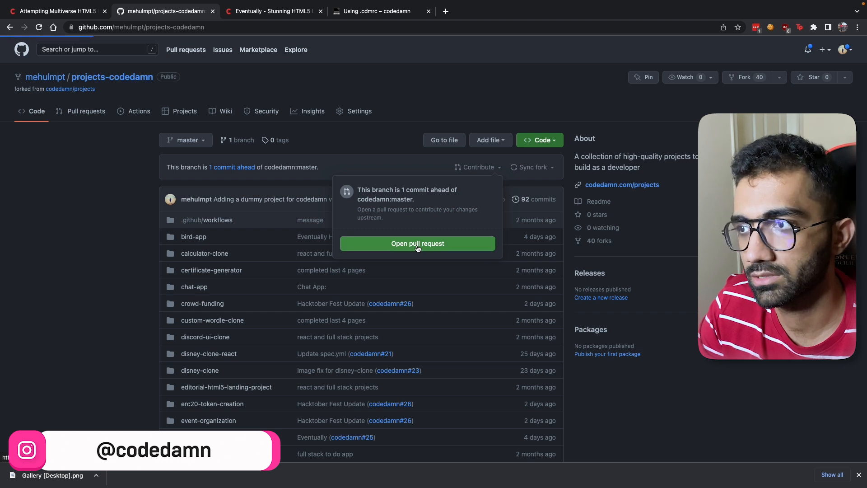
pyautogui.click(417, 243)
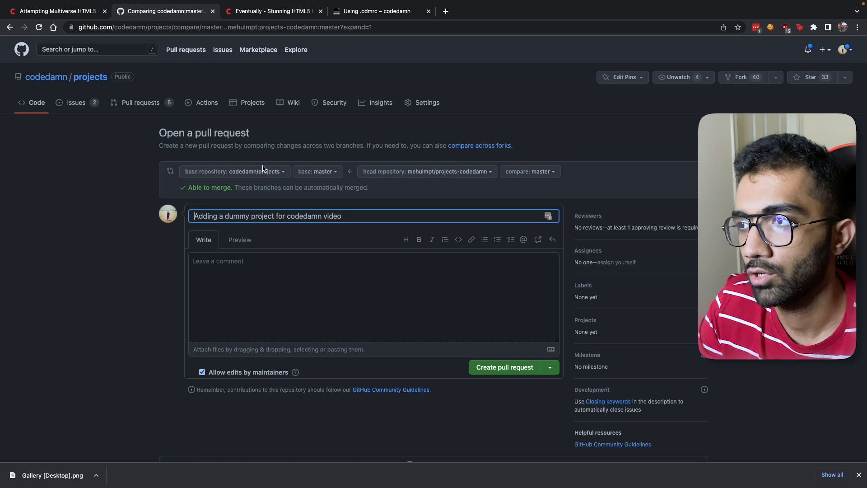
pyautogui.moveTo(277, 4)
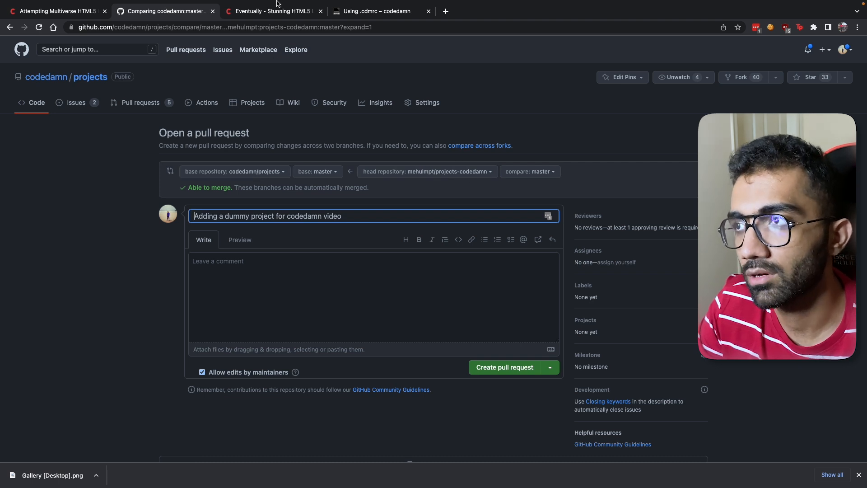
pyautogui.click(271, 11)
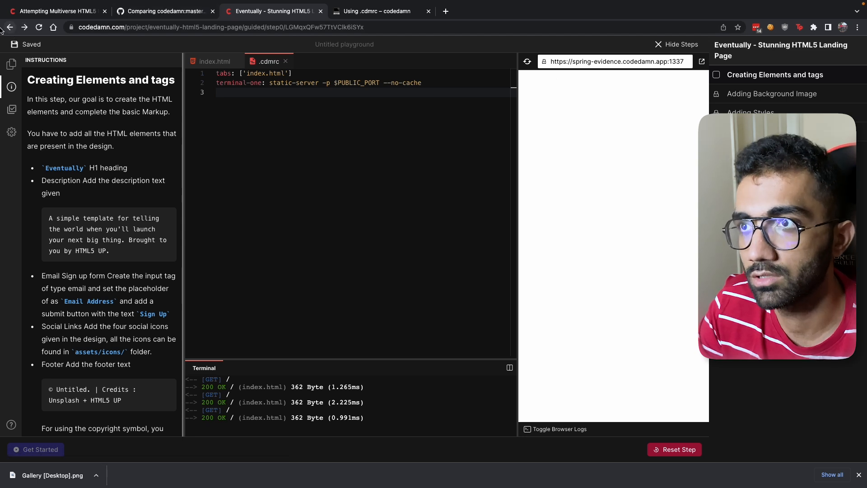
pyautogui.click(10, 28)
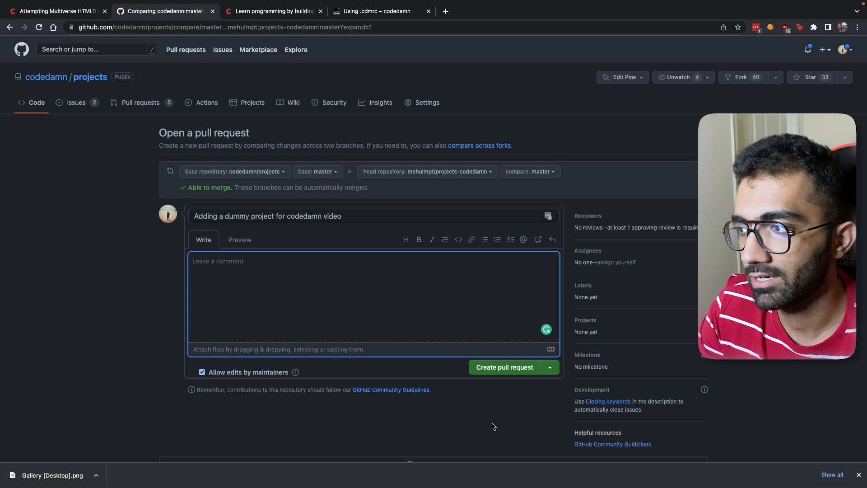
pyautogui.click(504, 367)
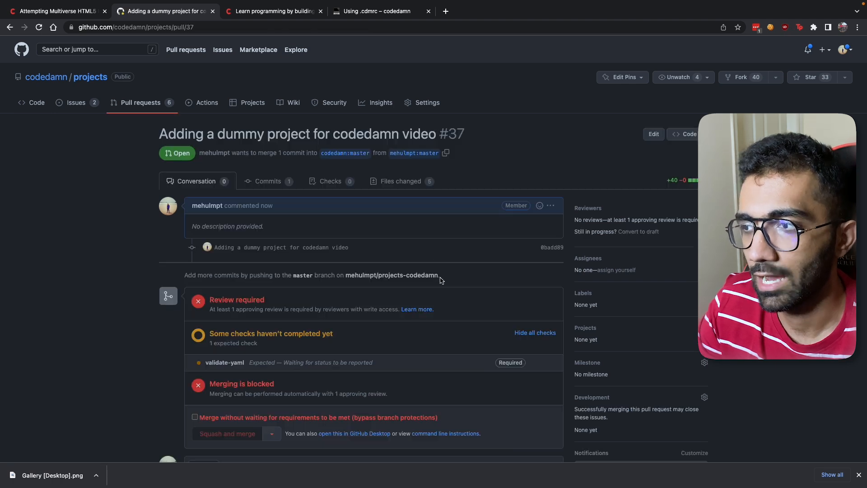
# Allow merging without waiting for requirements, then squash-merge pull request #37 and confirm
pyautogui.scroll(-3)
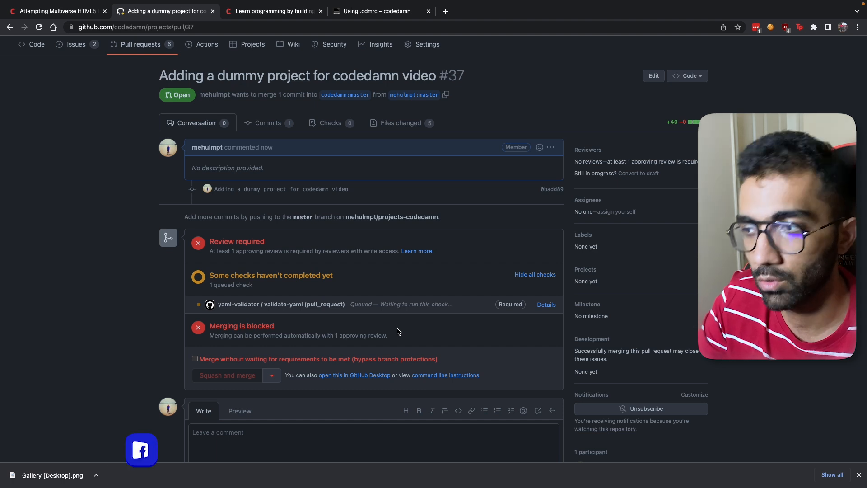
pyautogui.click(194, 358)
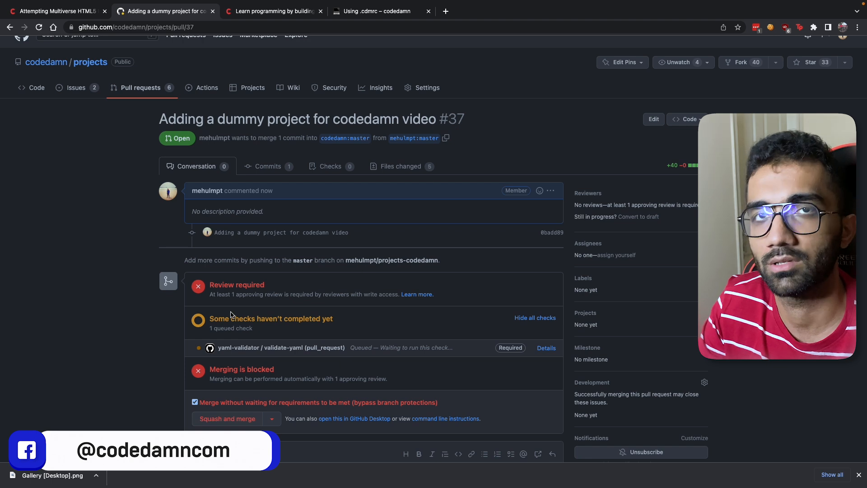
pyautogui.click(227, 419)
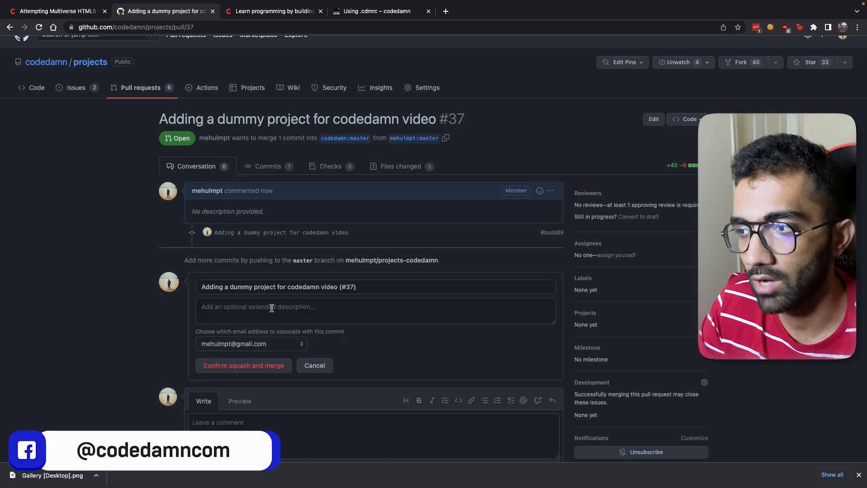
pyautogui.click(243, 365)
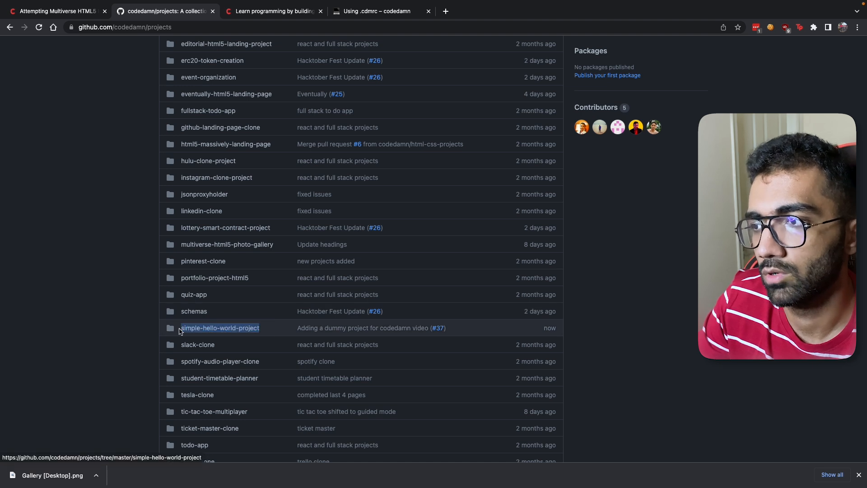
pyautogui.scroll(3)
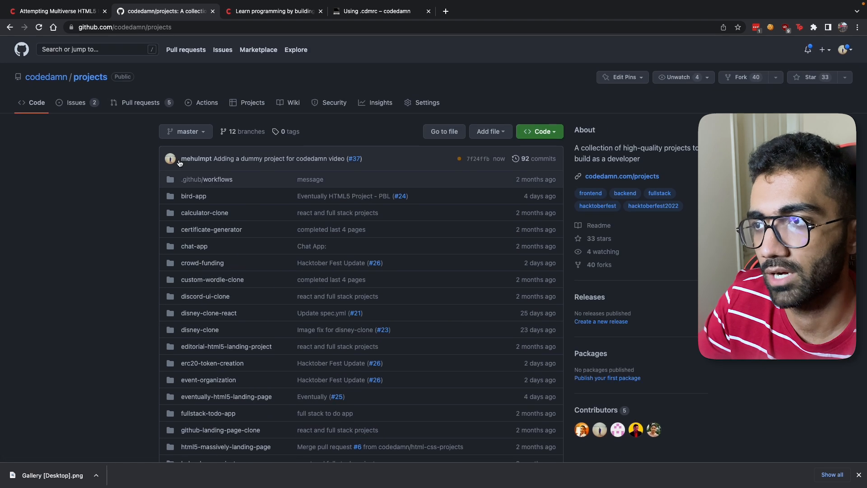
pyautogui.scroll(-3)
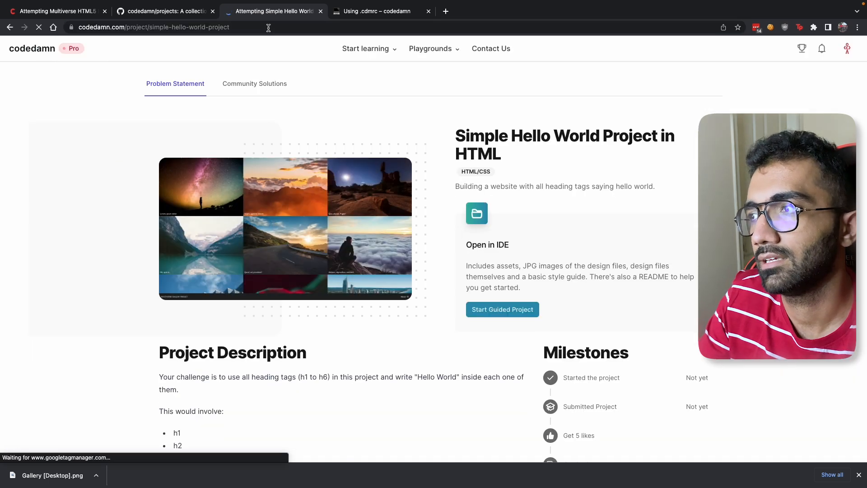
# Return to the 'Simple Hello World Project in HTML' page and start the guided project
pyautogui.scroll(-3)
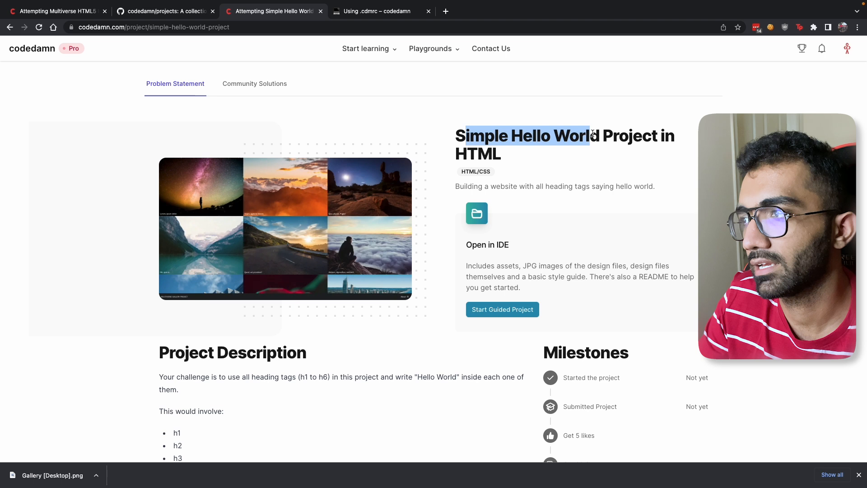
pyautogui.click(476, 212)
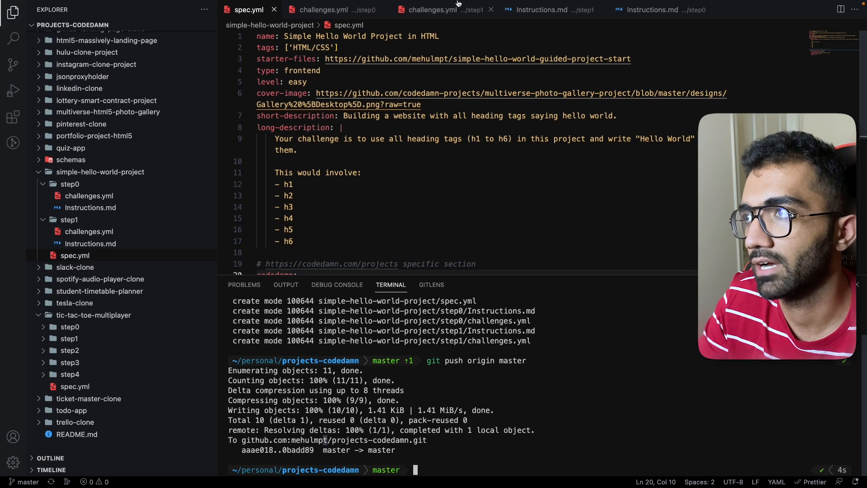
pyautogui.click(431, 9)
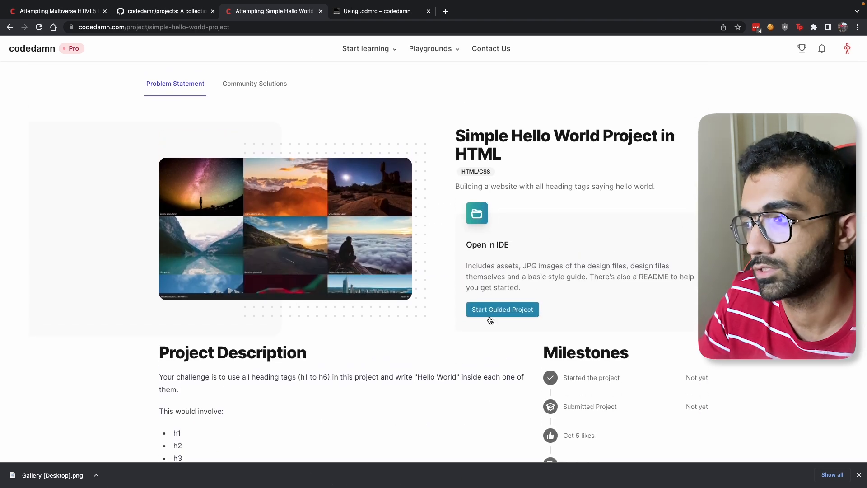
pyautogui.click(502, 309)
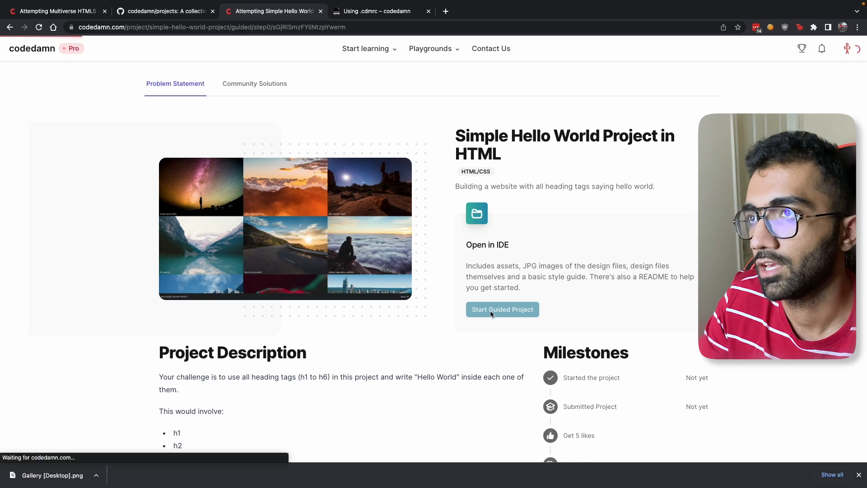
# Show the Getting Started step's instructions and its challenges
pyautogui.click(501, 309)
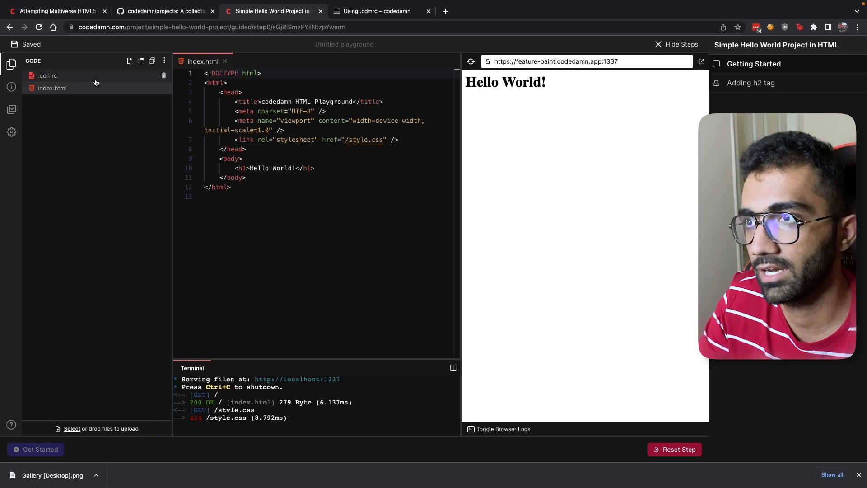
pyautogui.click(47, 75)
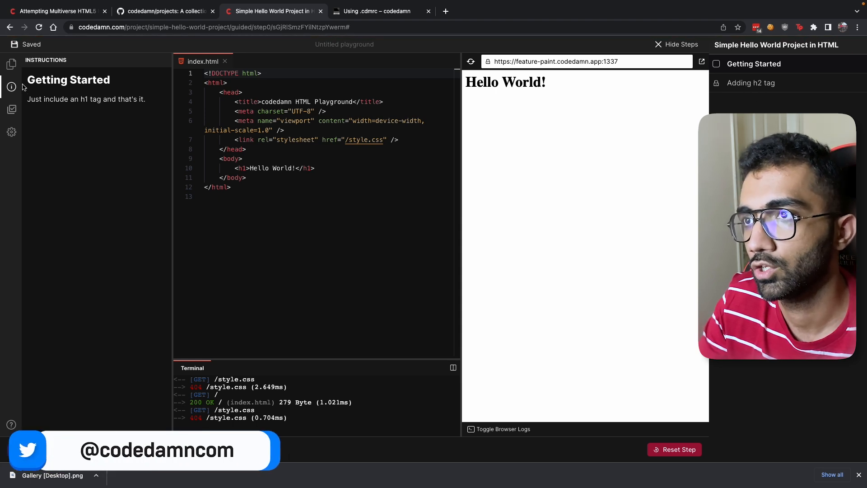
pyautogui.click(11, 109)
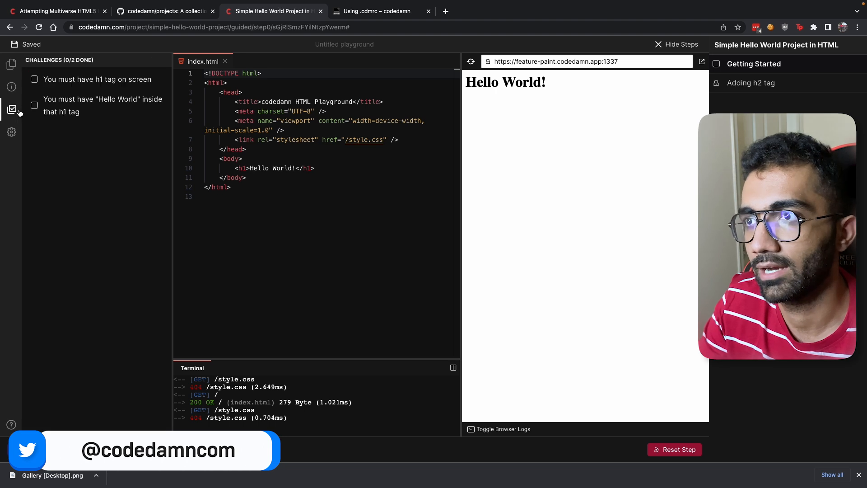
# Add a '<p>This is an awesome project...</p>' line under the Hello World heading
pyautogui.press('Enter')
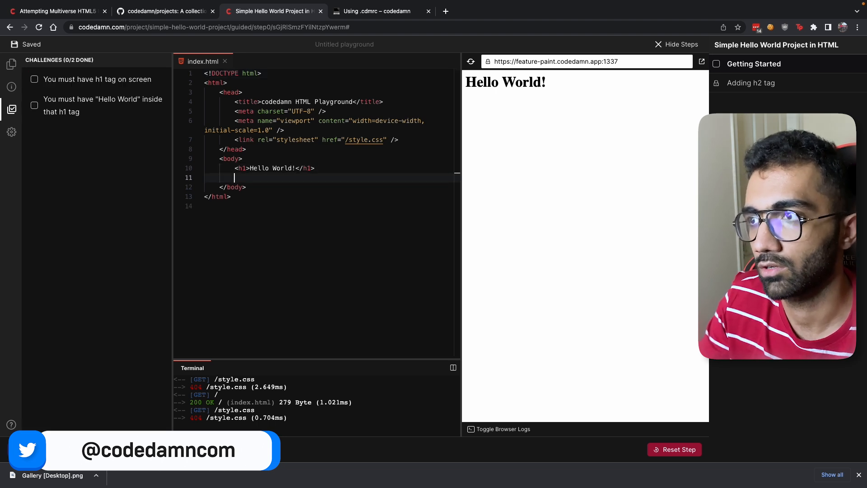
pyautogui.write('<p>This is an a</p>')
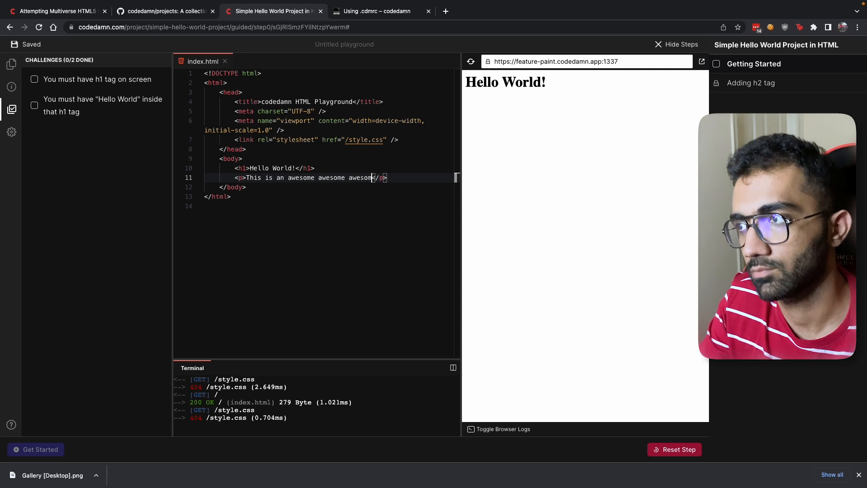
pyautogui.write('project...')
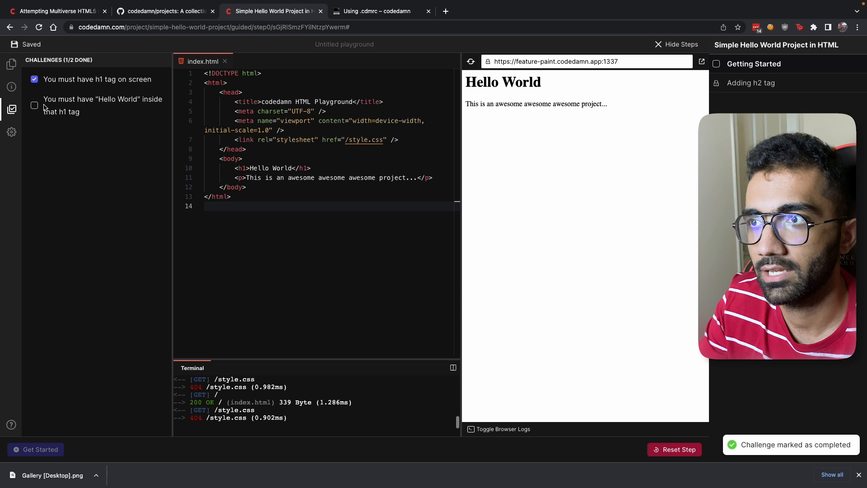
pyautogui.click(34, 105)
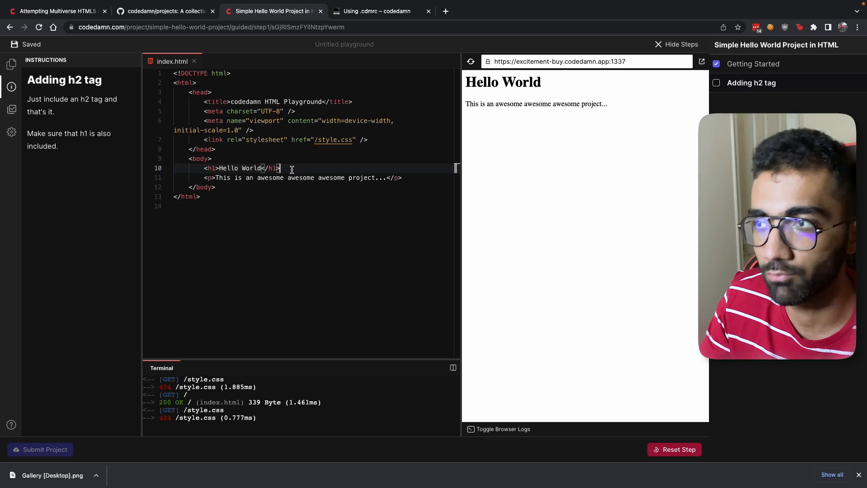
# Add an <h2>Hello world again</h2> line under the h1 and view the step's challenges
pyautogui.write('<h2>Hello worl</h2>')
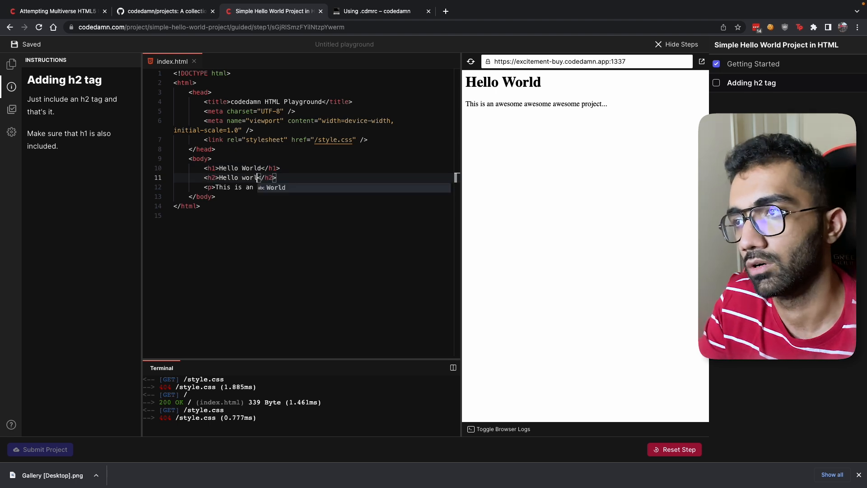
pyautogui.write('again')
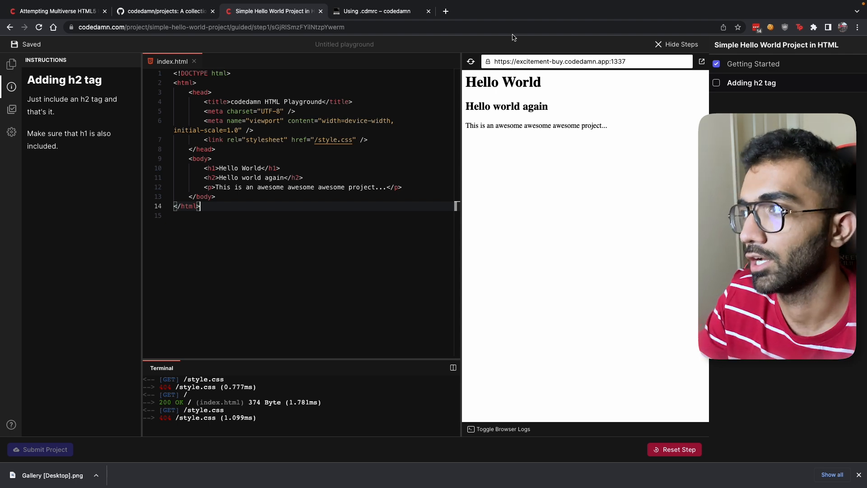
pyautogui.click(11, 109)
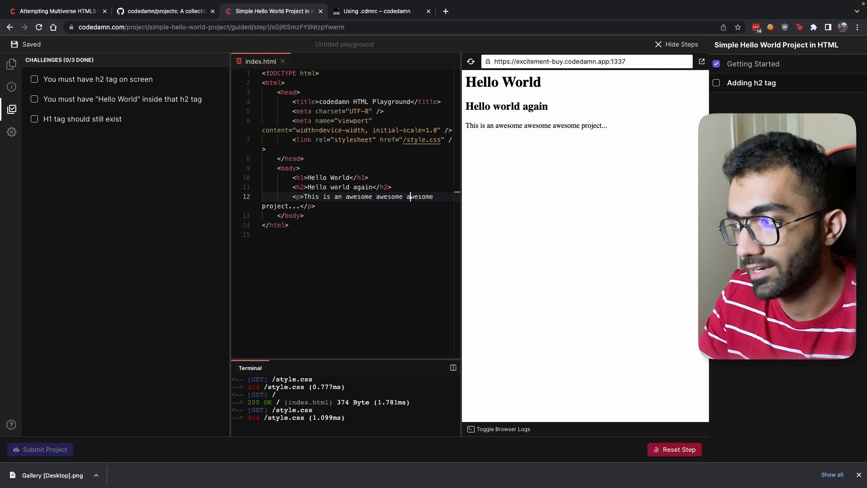
pyautogui.moveTo(473, 164)
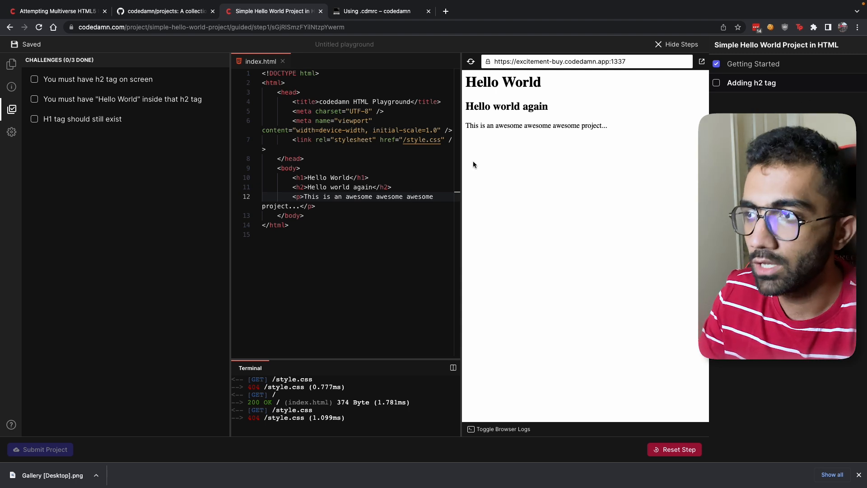
# Widen the code editor and bring back the Adding h2 tag instructions
pyautogui.moveTo(462, 177); pyautogui.dragTo(523, 177)
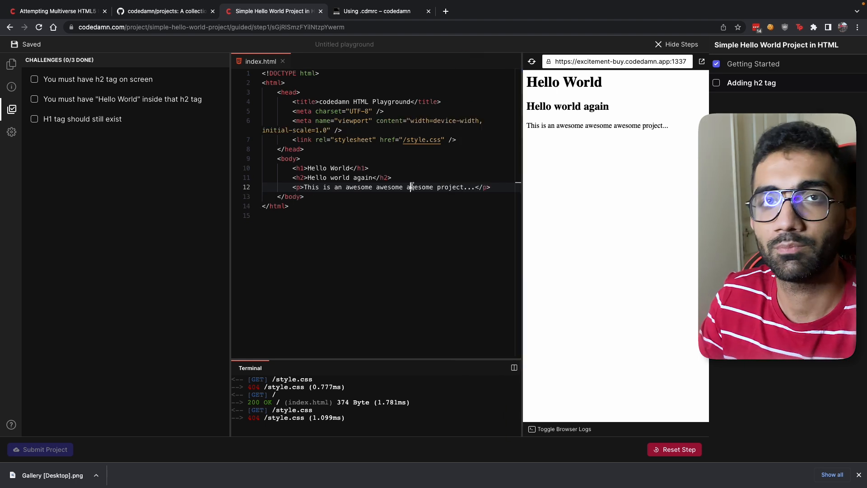
pyautogui.click(164, 11)
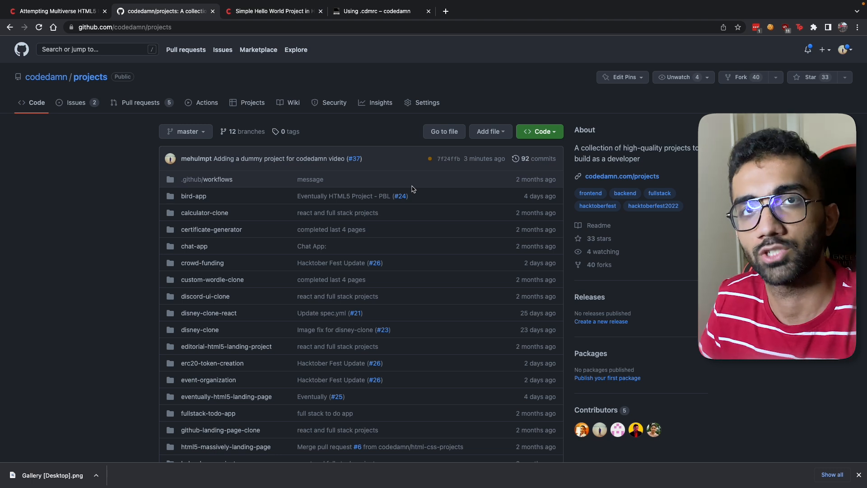
pyautogui.click(272, 11)
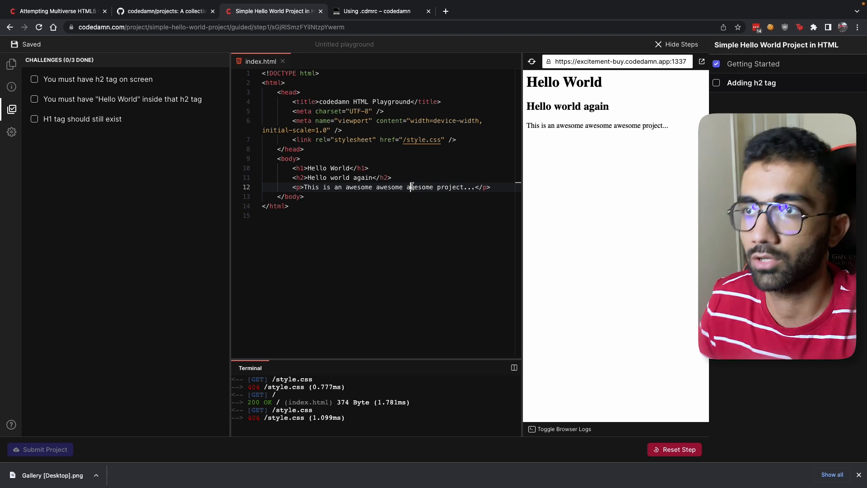
pyautogui.click(11, 86)
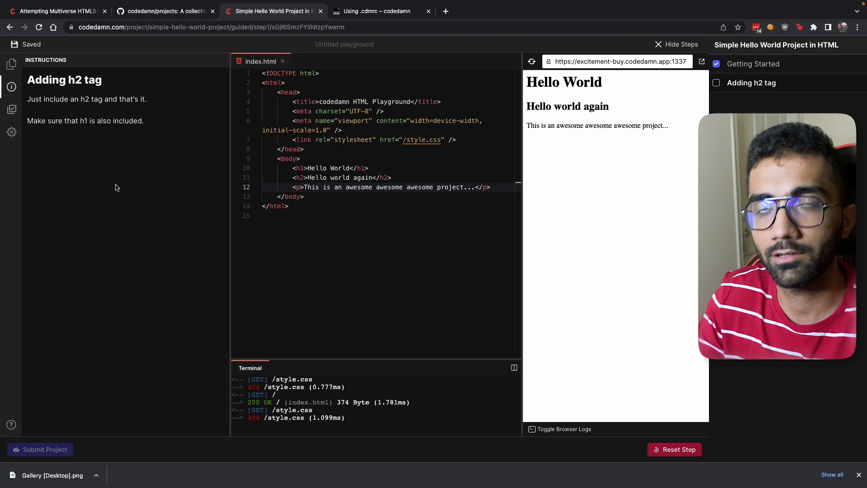